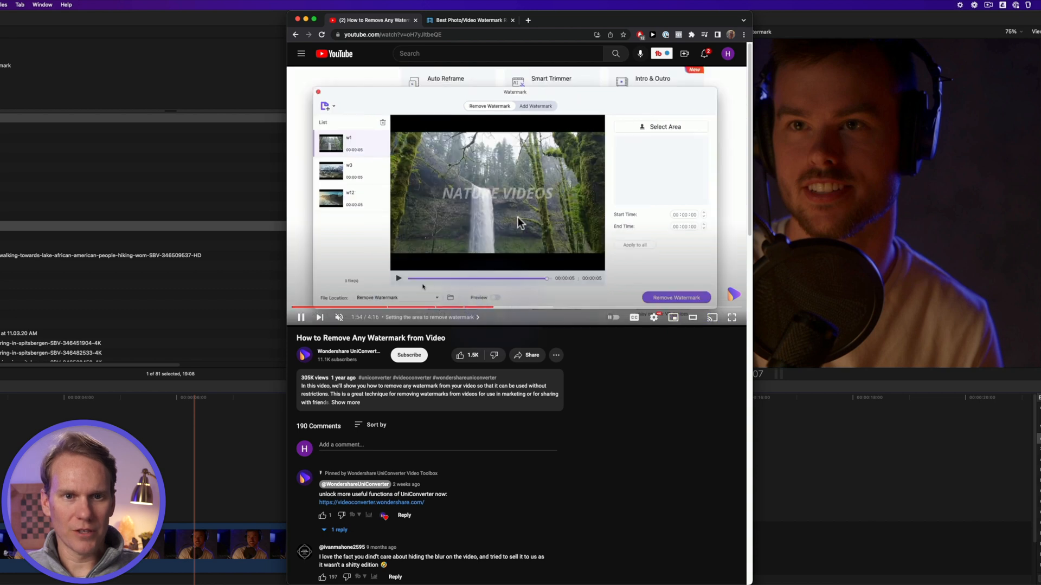
{"action": "mouse_move", "coordinate": [508, 201]}
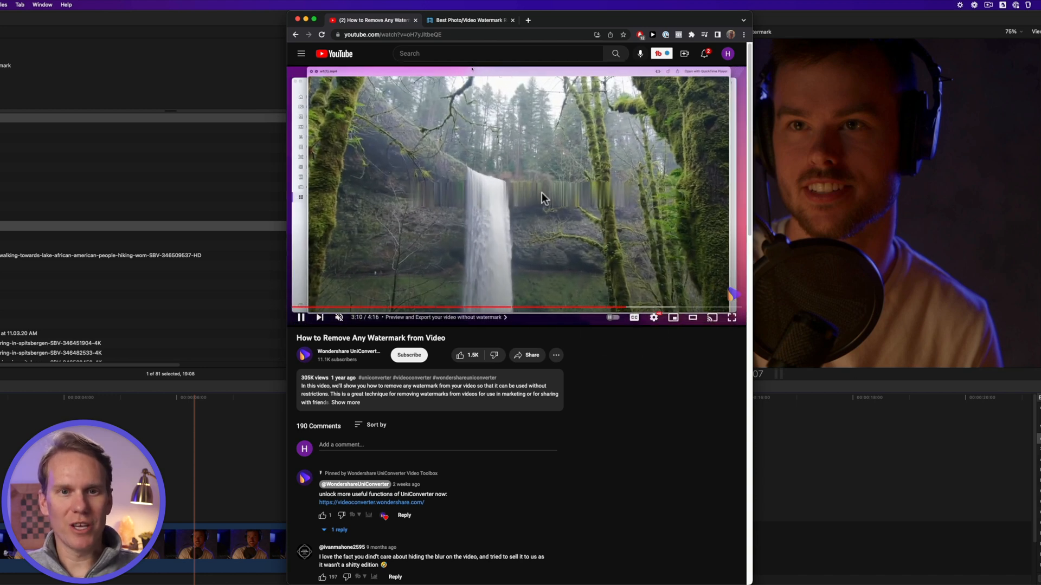
Step: Pause the tutorial on its streaked waterfall result and switch to the iMyFone remover tab
{"action": "left_click", "coordinate": [301, 318]}
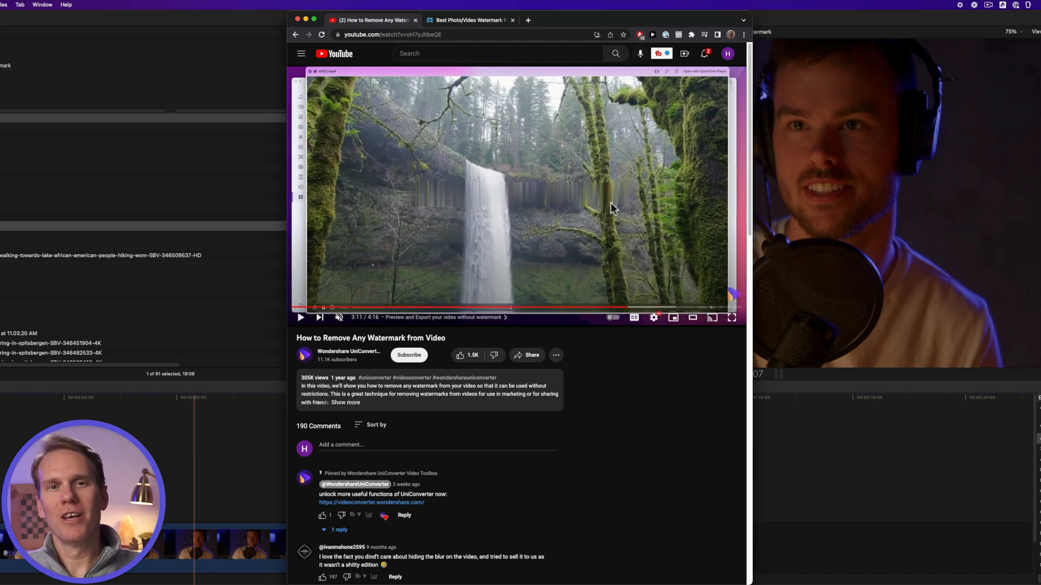
{"action": "mouse_move", "coordinate": [648, 239]}
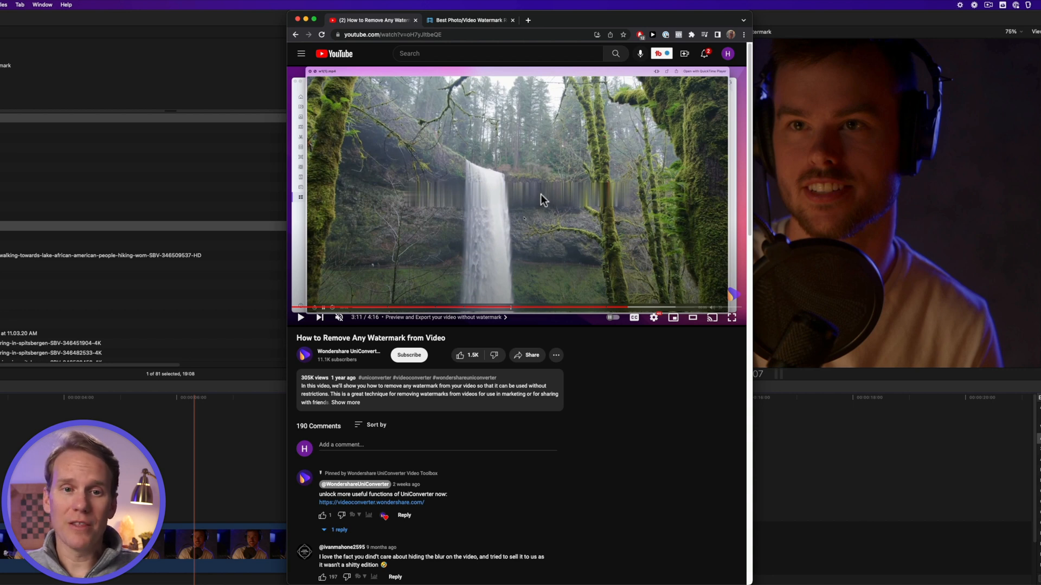
{"action": "mouse_move", "coordinate": [604, 230]}
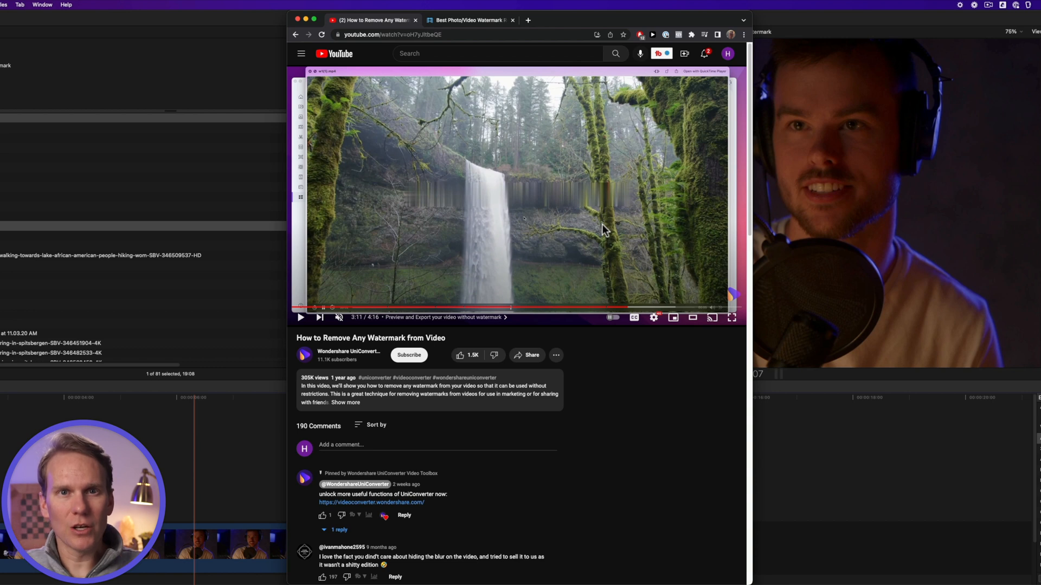
{"action": "mouse_move", "coordinate": [488, 247]}
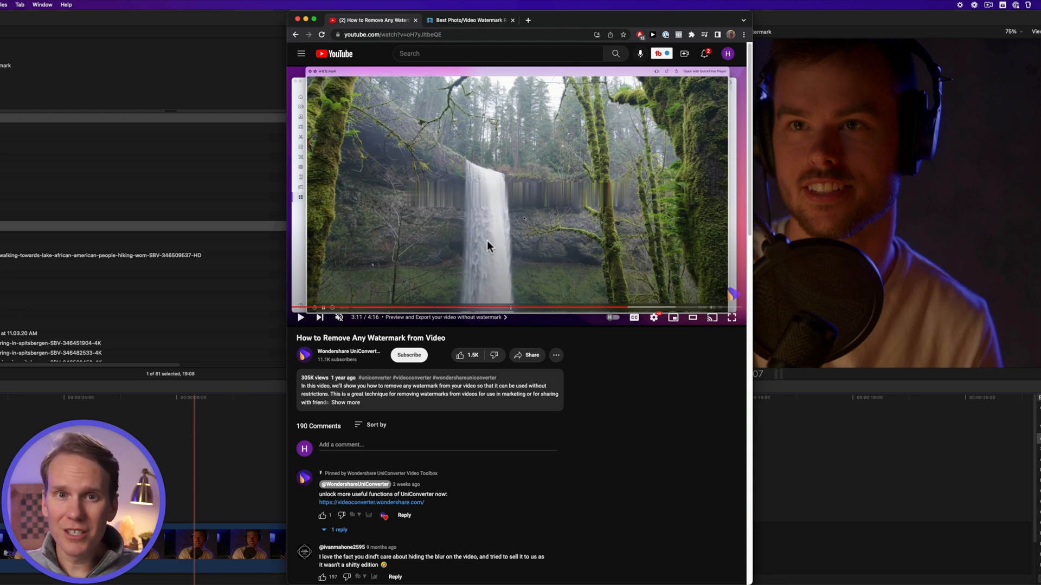
{"action": "mouse_move", "coordinate": [458, 227]}
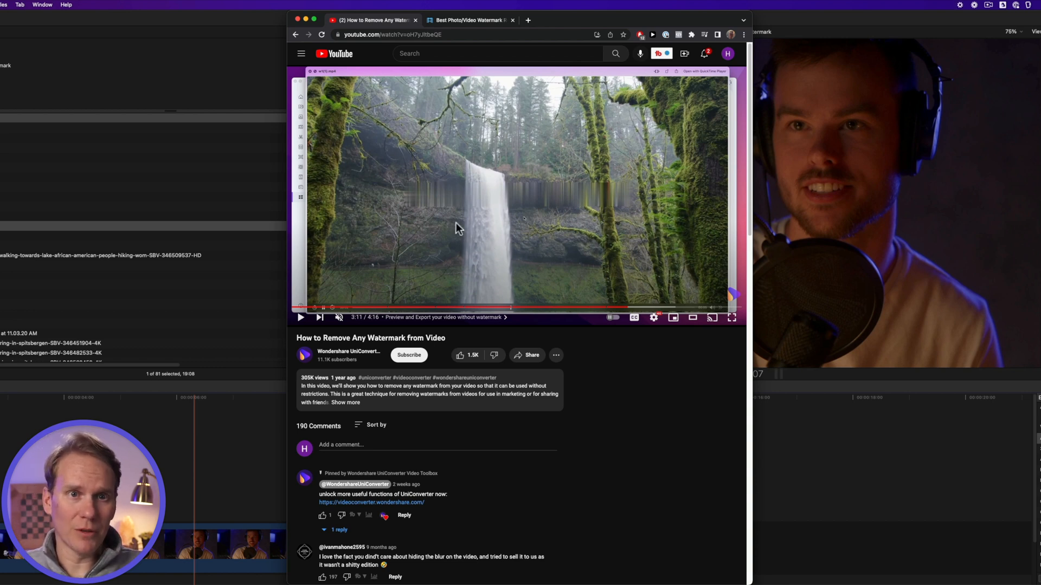
{"action": "left_click", "coordinate": [468, 20]}
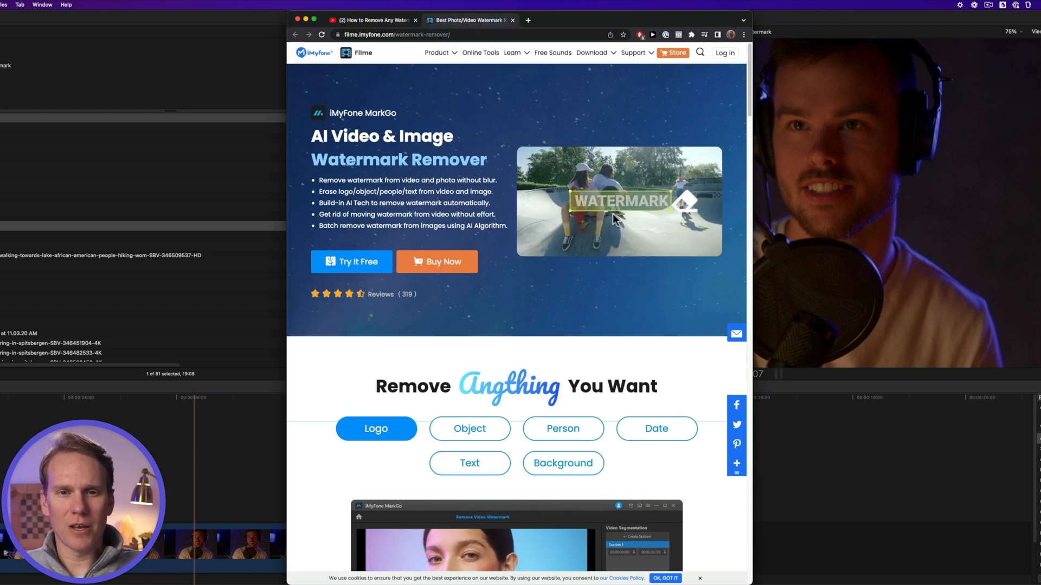
{"action": "left_click", "coordinate": [470, 428]}
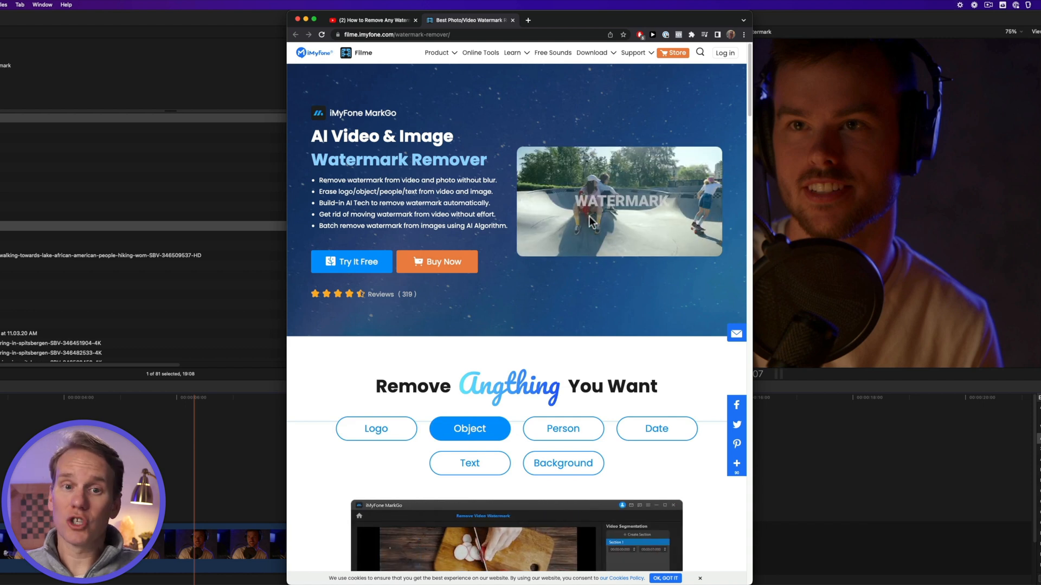
{"action": "left_click", "coordinate": [562, 429]}
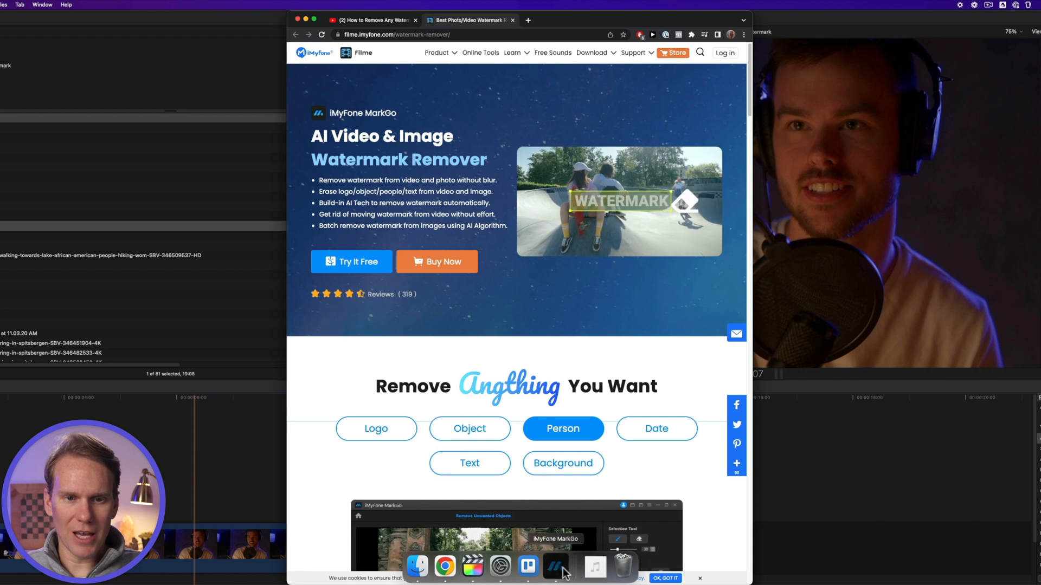
Step: Open MarkGo and play the Smooth Filling preview of the Stupid Raisins clip, pausing to inspect
{"action": "left_click", "coordinate": [556, 566]}
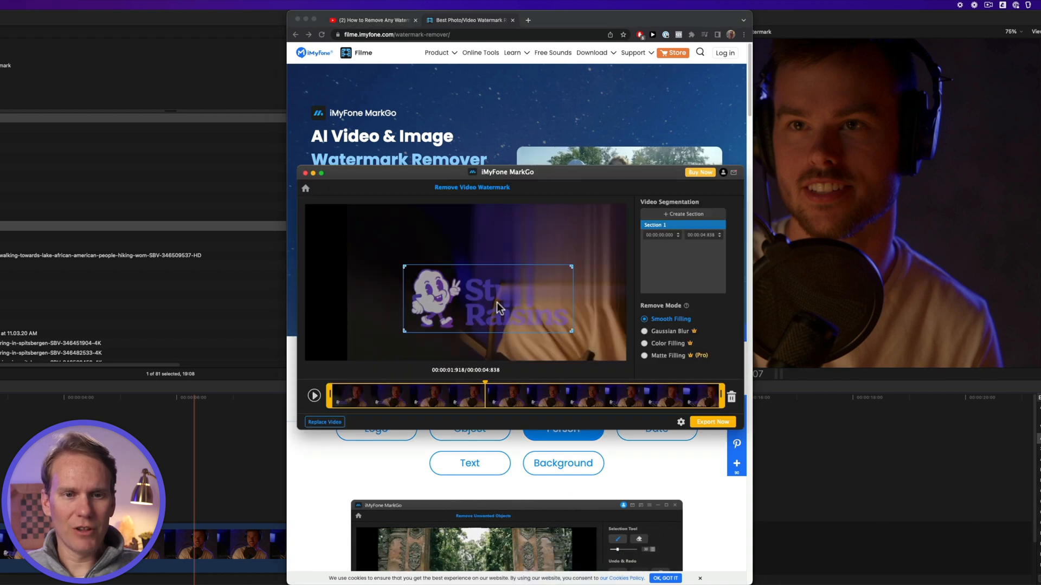
{"action": "mouse_move", "coordinate": [467, 305]}
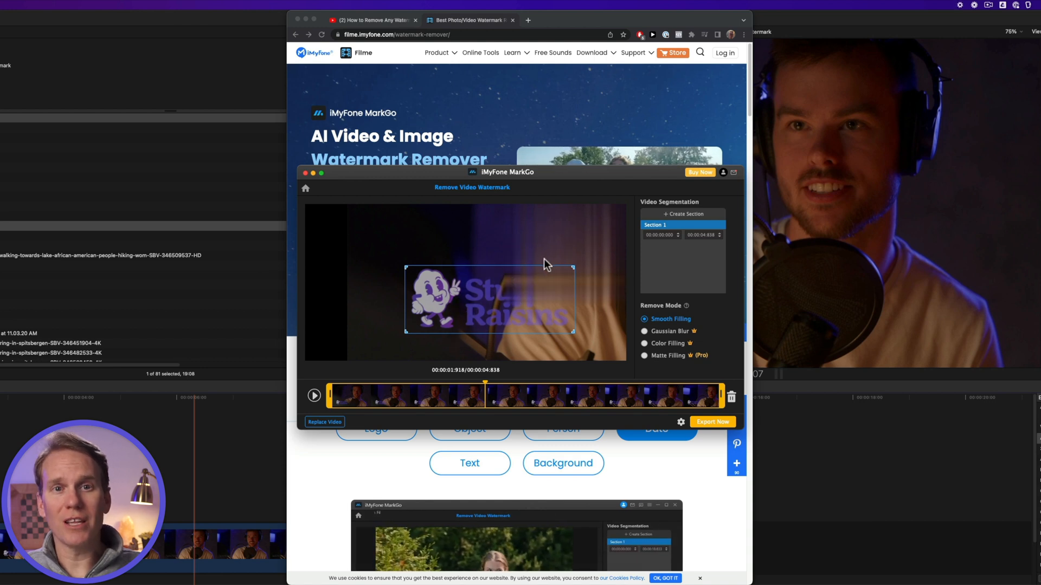
{"action": "left_click", "coordinate": [470, 462]}
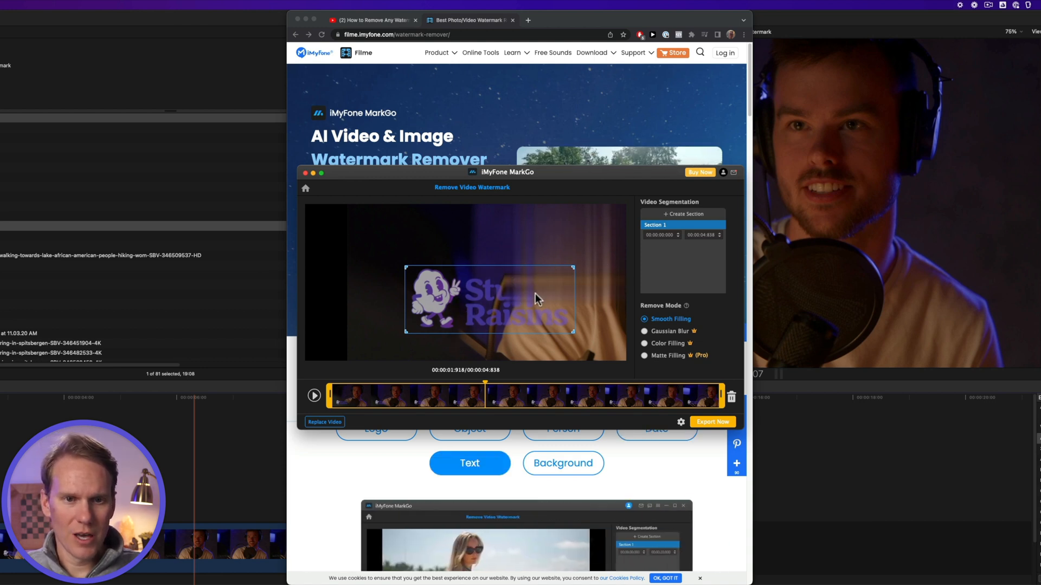
{"action": "mouse_move", "coordinate": [508, 315]}
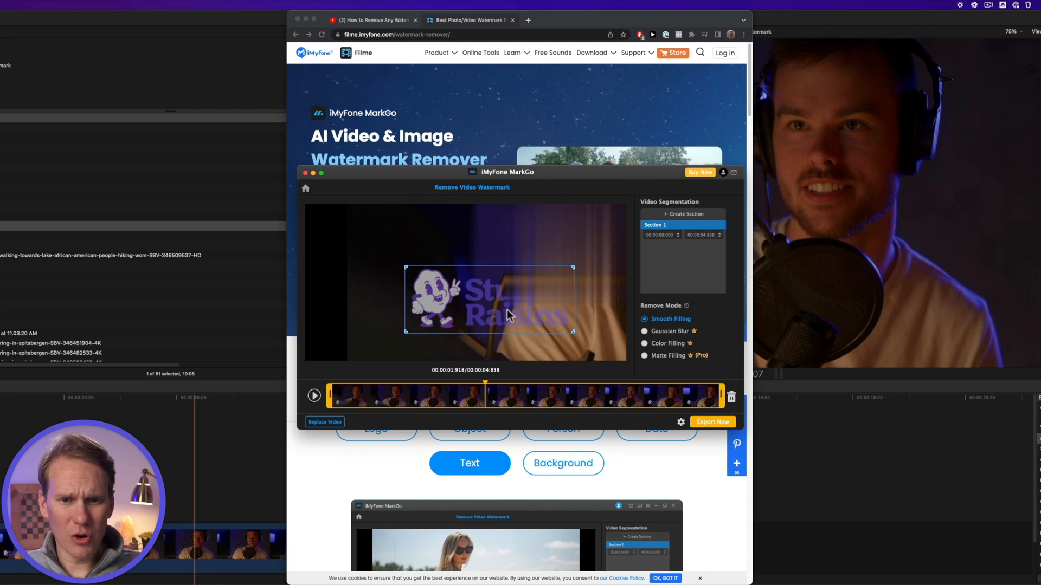
{"action": "left_click", "coordinate": [314, 395]}
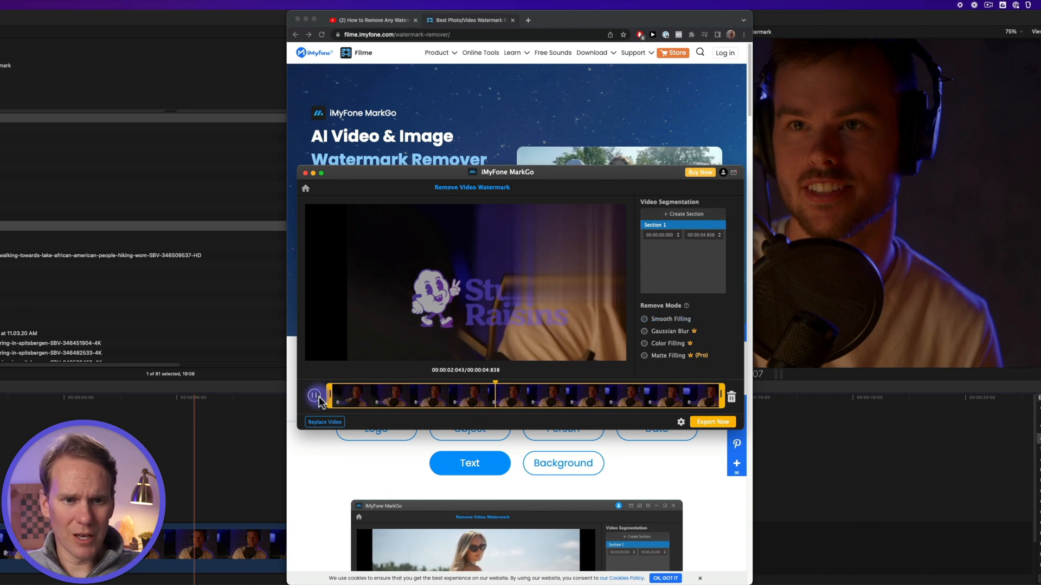
{"action": "left_click", "coordinate": [562, 462]}
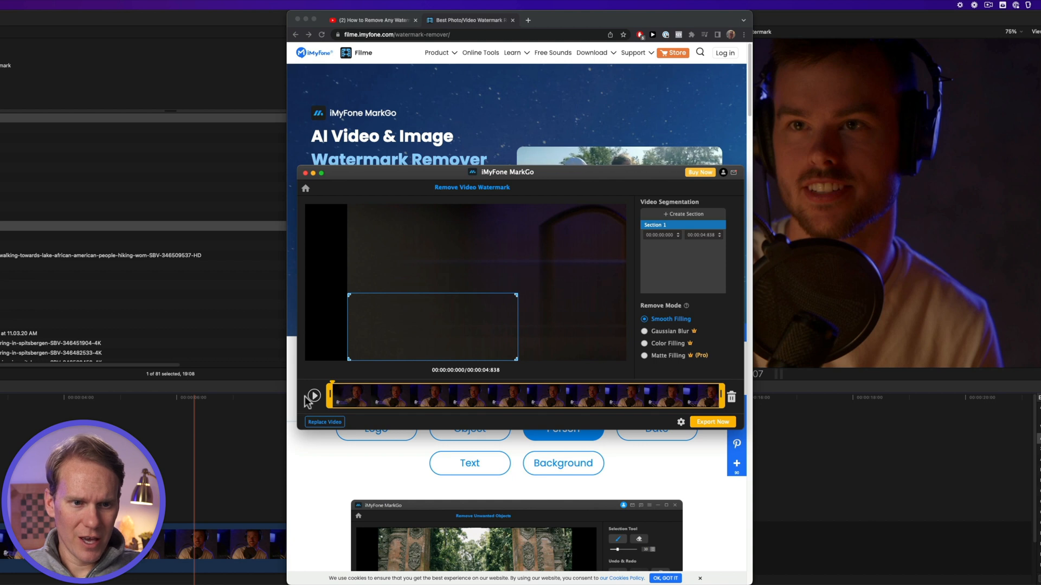
{"action": "left_click", "coordinate": [312, 397]}
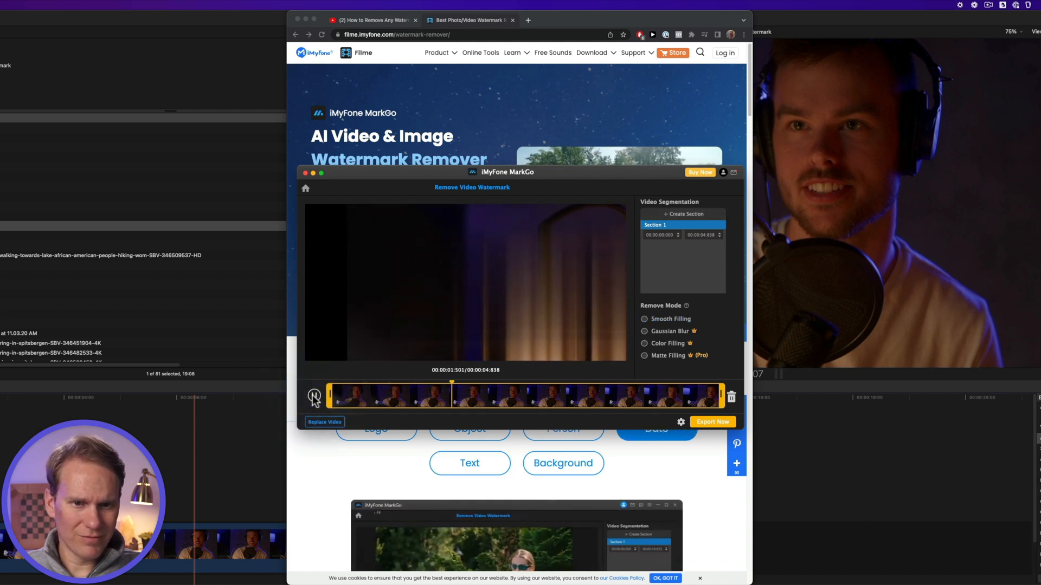
{"action": "left_click", "coordinate": [644, 320]}
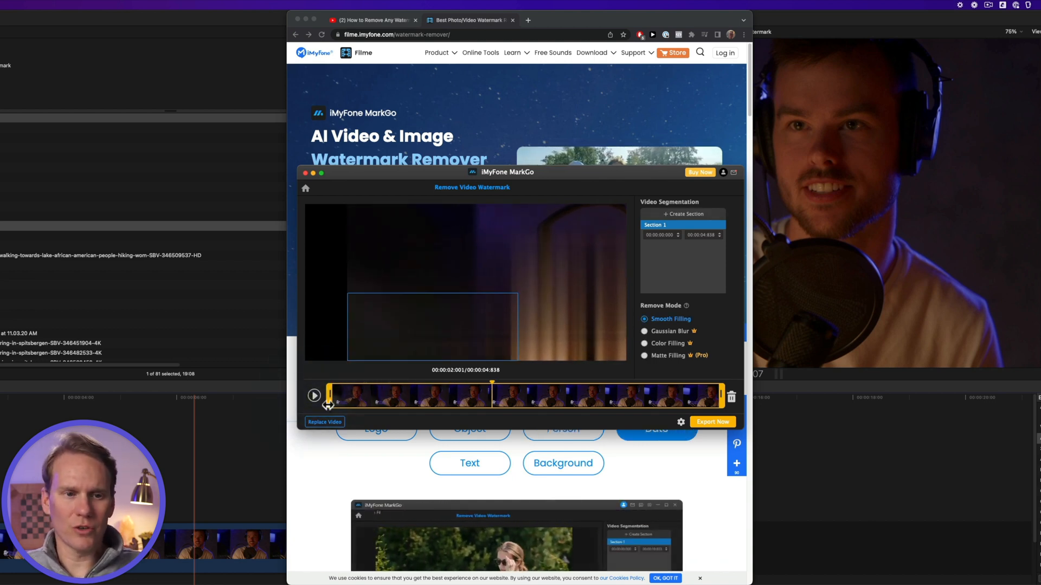
{"action": "left_click", "coordinate": [314, 396]}
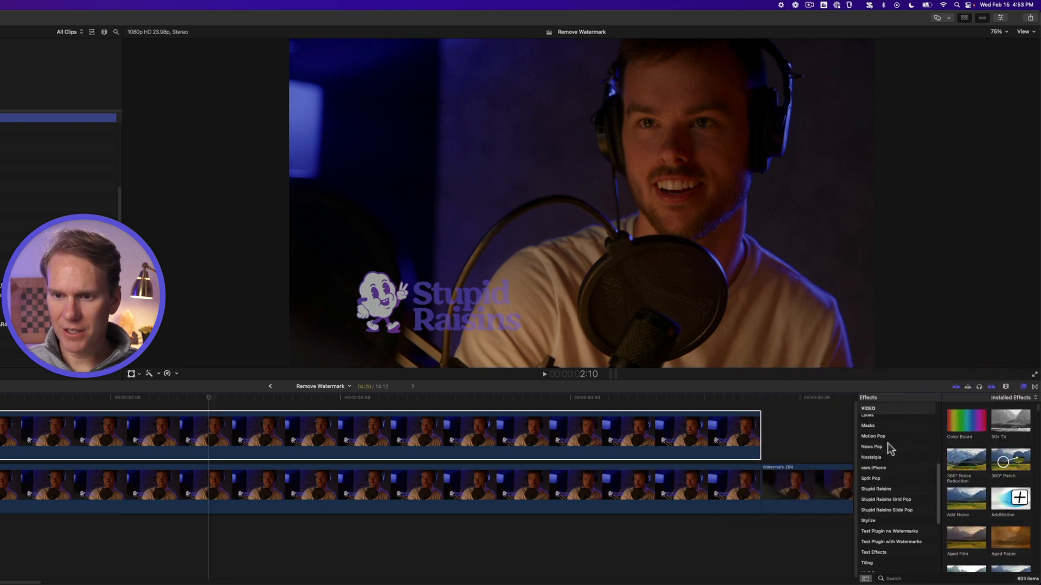
Step: Apply Shape Mask to the top clip and shape it into a band hugging the Stupid Raisins logo
{"action": "left_click", "coordinate": [867, 426]}
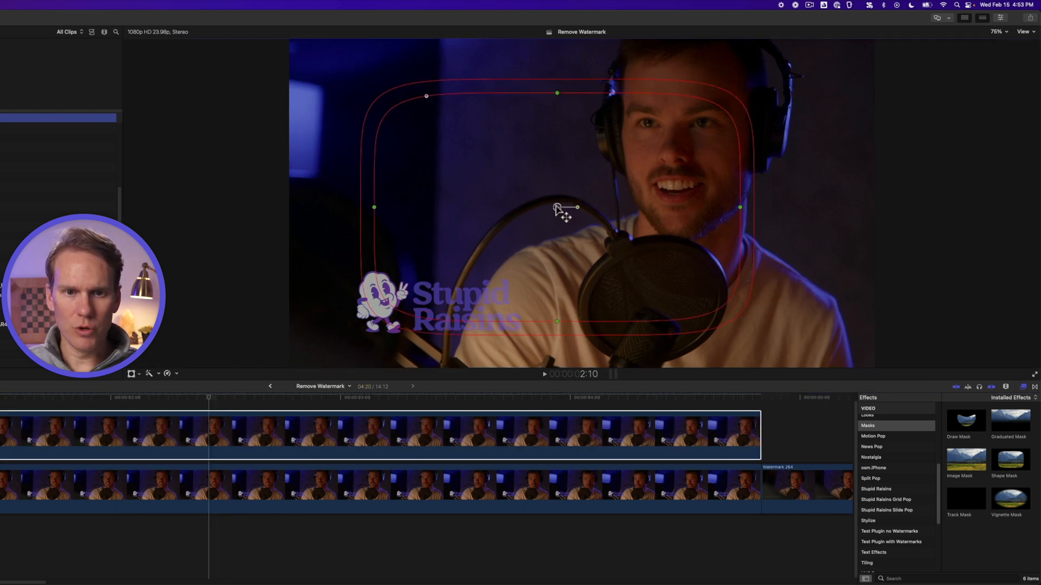
{"action": "left_click_drag", "start_coordinate": [564, 210], "coordinate": [455, 307]}
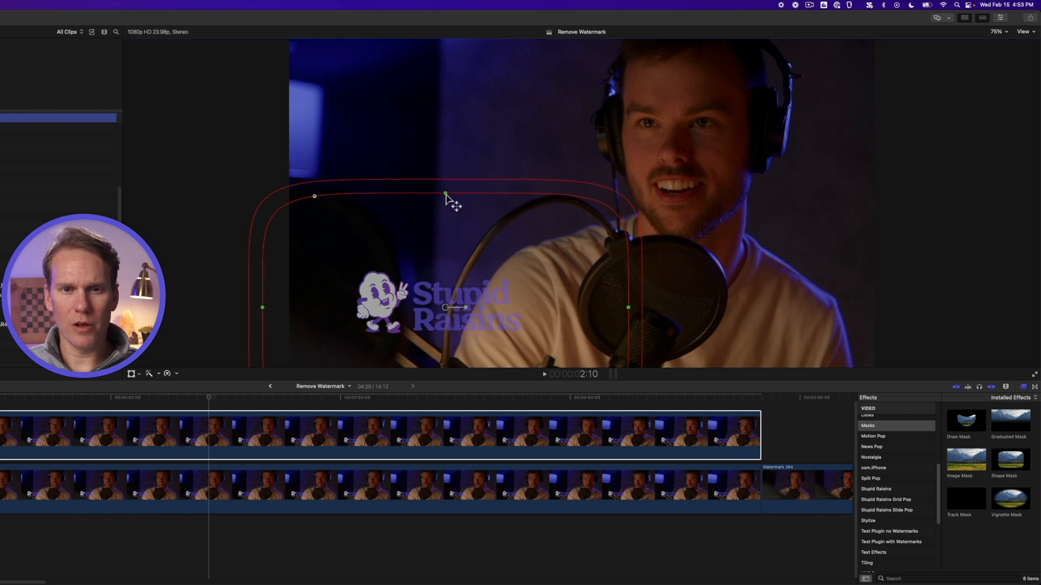
{"action": "left_click_drag", "start_coordinate": [447, 196], "coordinate": [445, 259]}
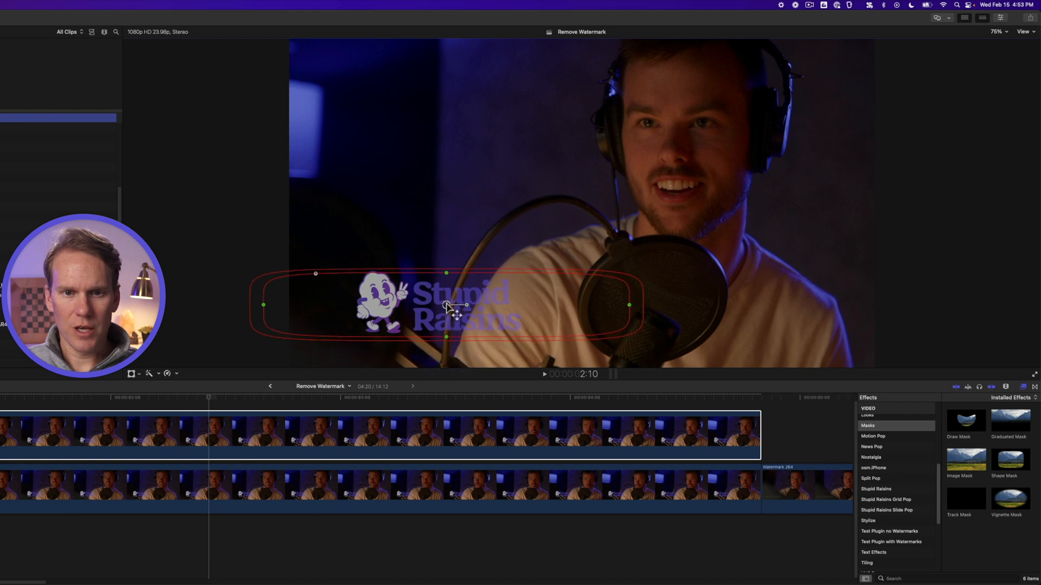
{"action": "left_click_drag", "start_coordinate": [630, 305], "coordinate": [544, 305]}
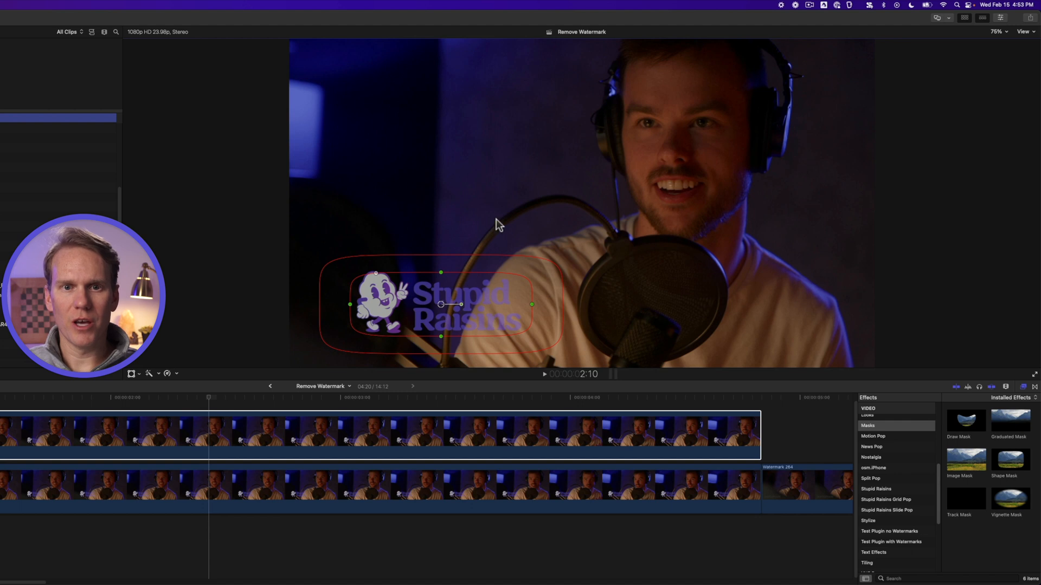
{"action": "mouse_move", "coordinate": [464, 282]}
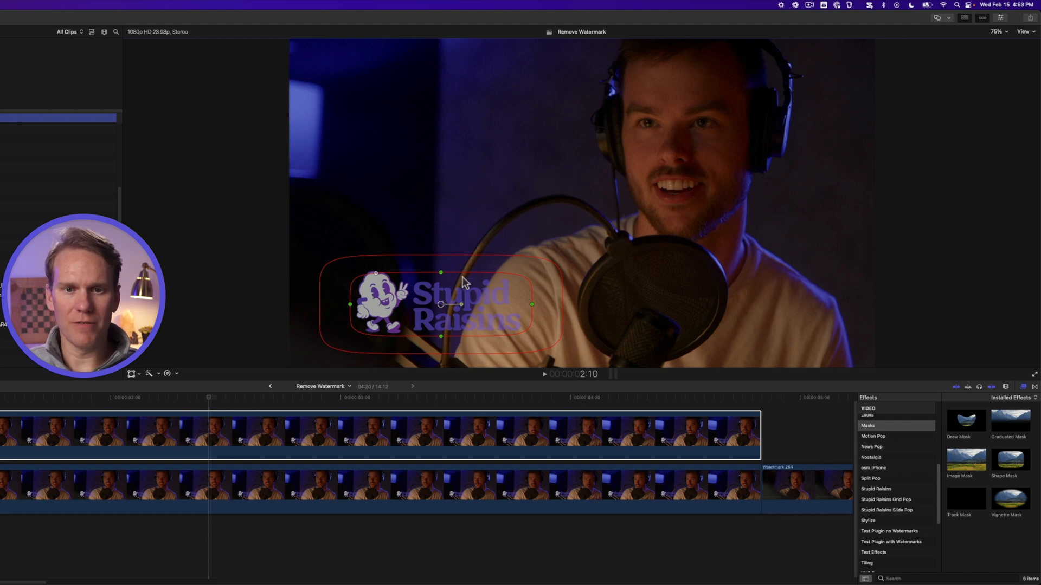
{"action": "left_click_drag", "start_coordinate": [461, 304], "coordinate": [443, 127]}
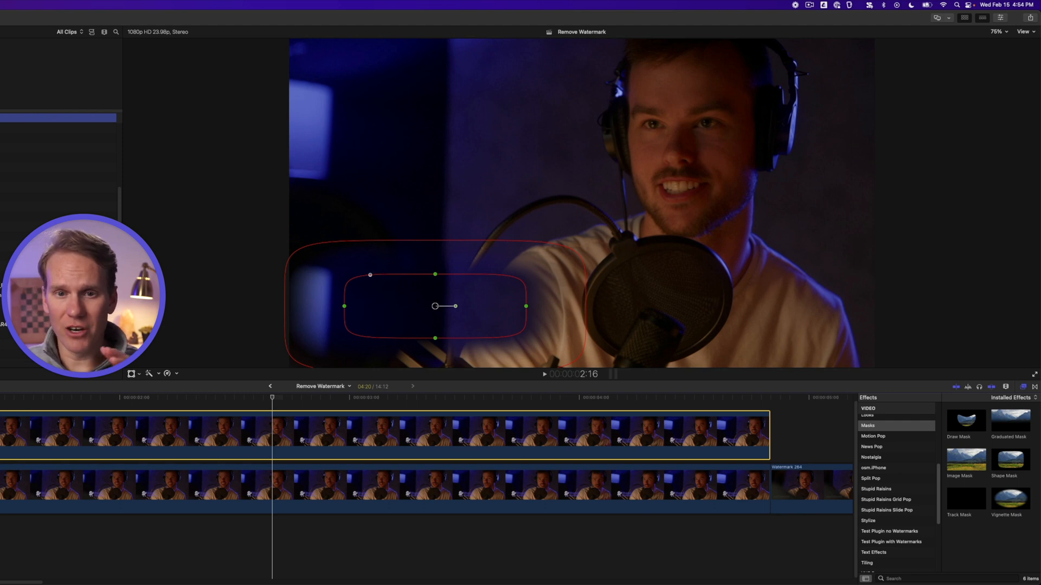
{"action": "mouse_move", "coordinate": [678, 86]}
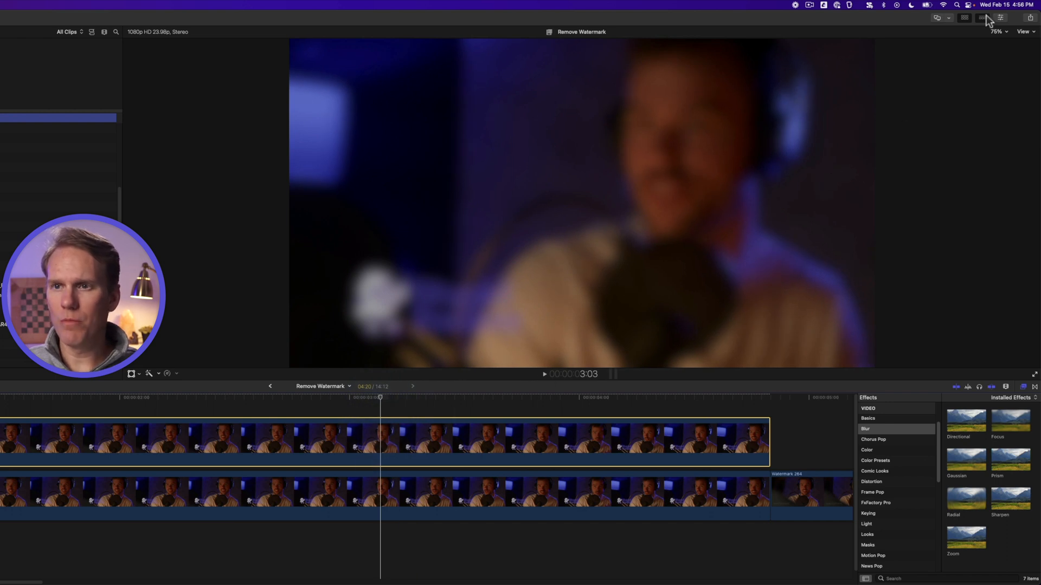
Step: Show the Inspector and raise the Gaussian blur Amount to 100
{"action": "left_click", "coordinate": [963, 17]}
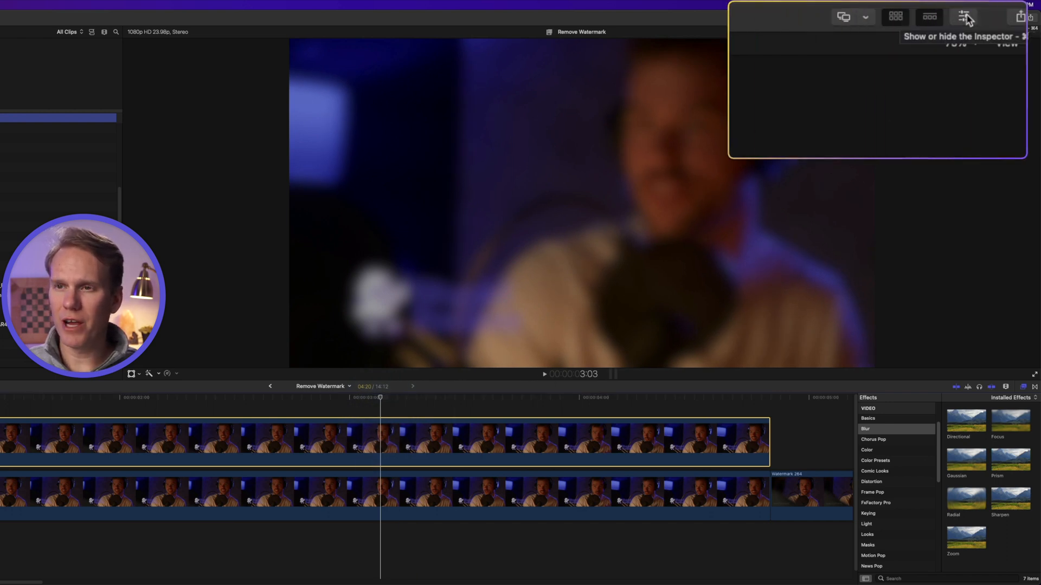
{"action": "left_click", "coordinate": [964, 17]}
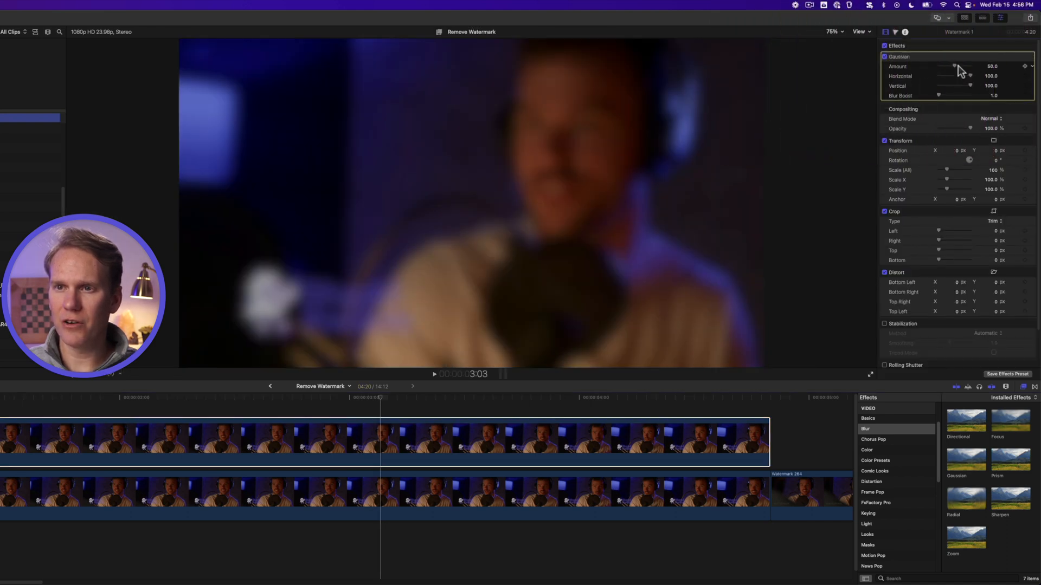
{"action": "left_click_drag", "start_coordinate": [954, 65], "coordinate": [970, 66]}
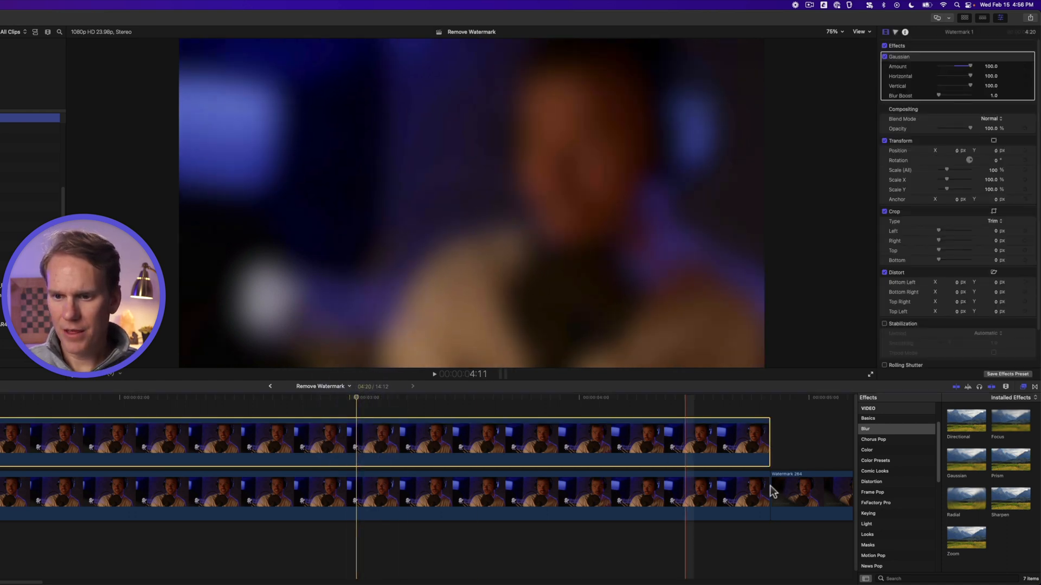
Step: Apply a Shape Mask over the watermark and preview a later moment of the masked clip
{"action": "left_click", "coordinate": [867, 544]}
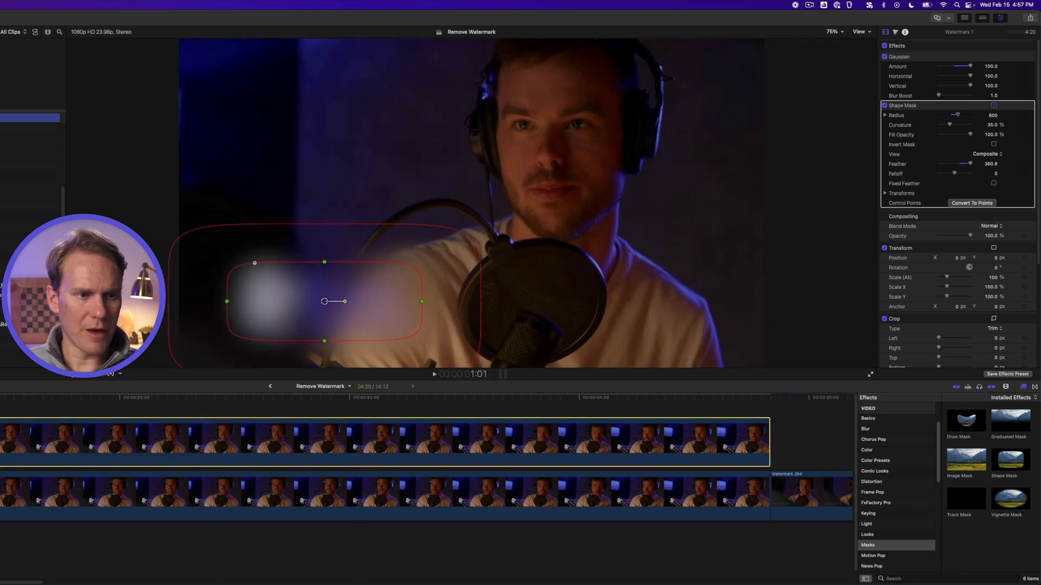
{"action": "left_click", "coordinate": [433, 374]}
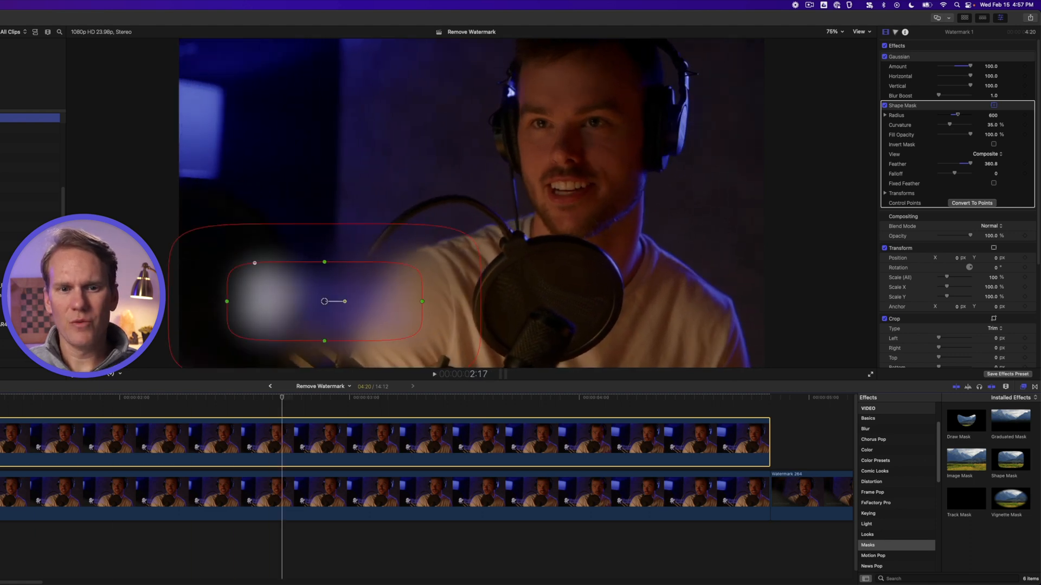
{"action": "mouse_move", "coordinate": [314, 296]}
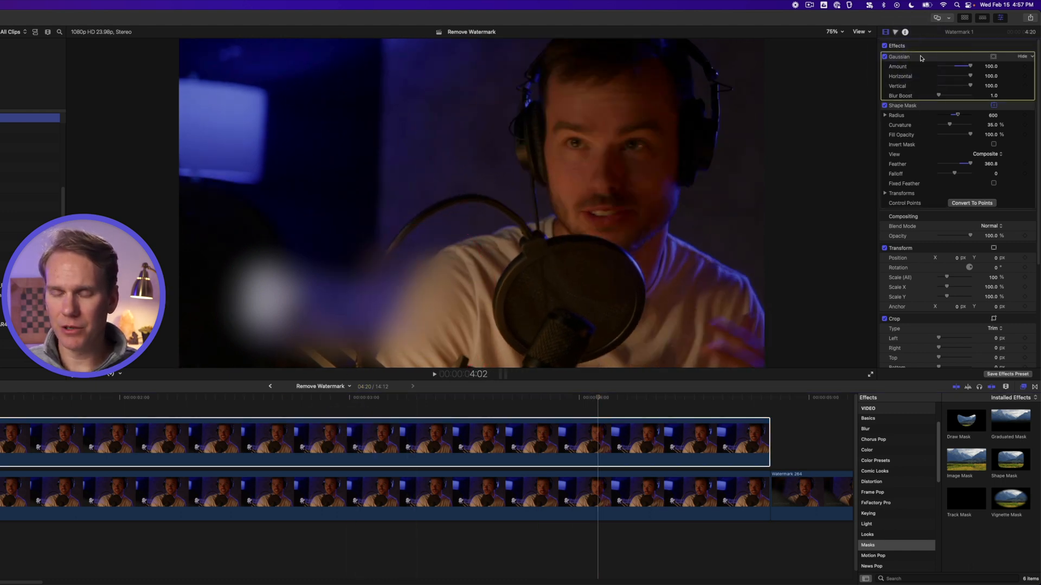
Step: Replace the Gaussian blur with a Directional blur effect
{"action": "key", "text": "delete"}
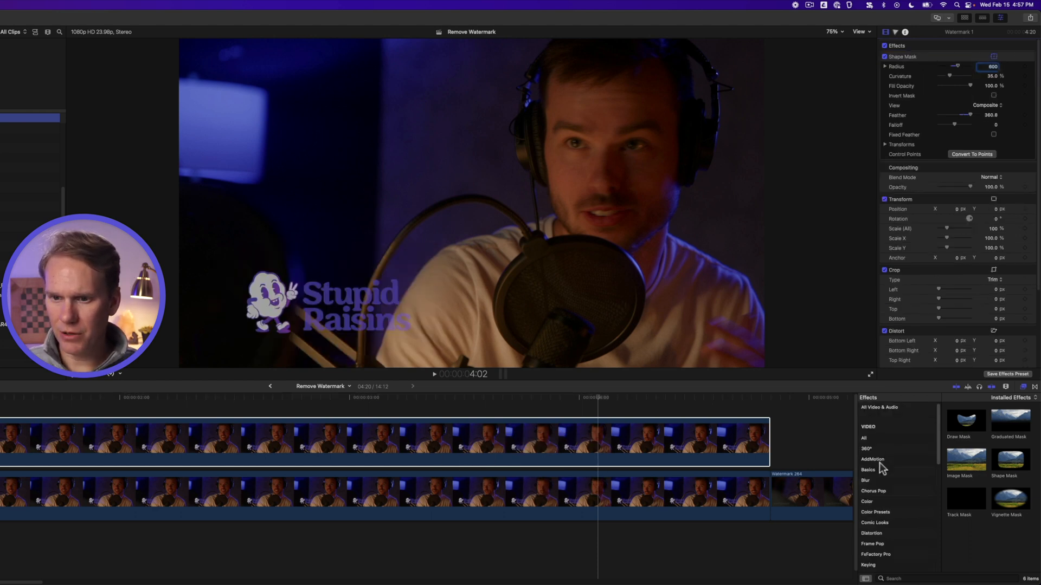
{"action": "left_click", "coordinate": [865, 480]}
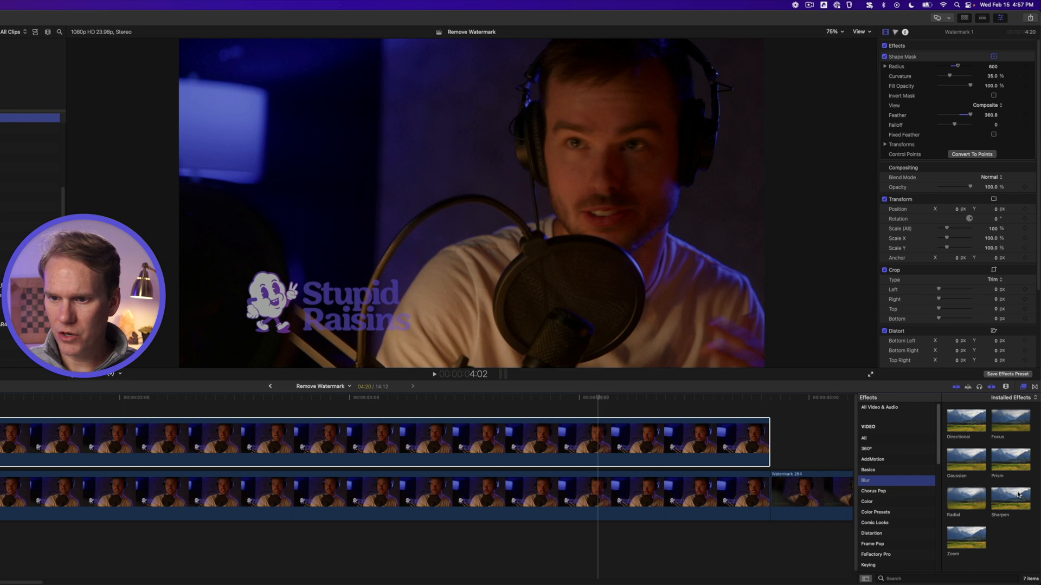
{"action": "left_click", "coordinate": [308, 452]}
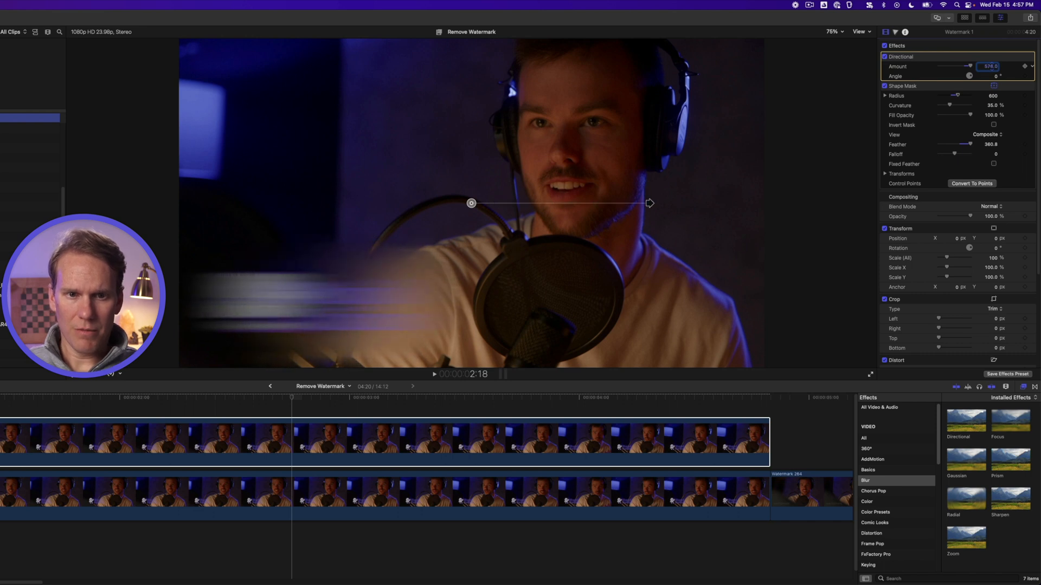
Step: Tune the directional streak's amount and tilt its angle diagonally in the viewer
{"action": "left_click_drag", "start_coordinate": [650, 204], "coordinate": [876, 203]}
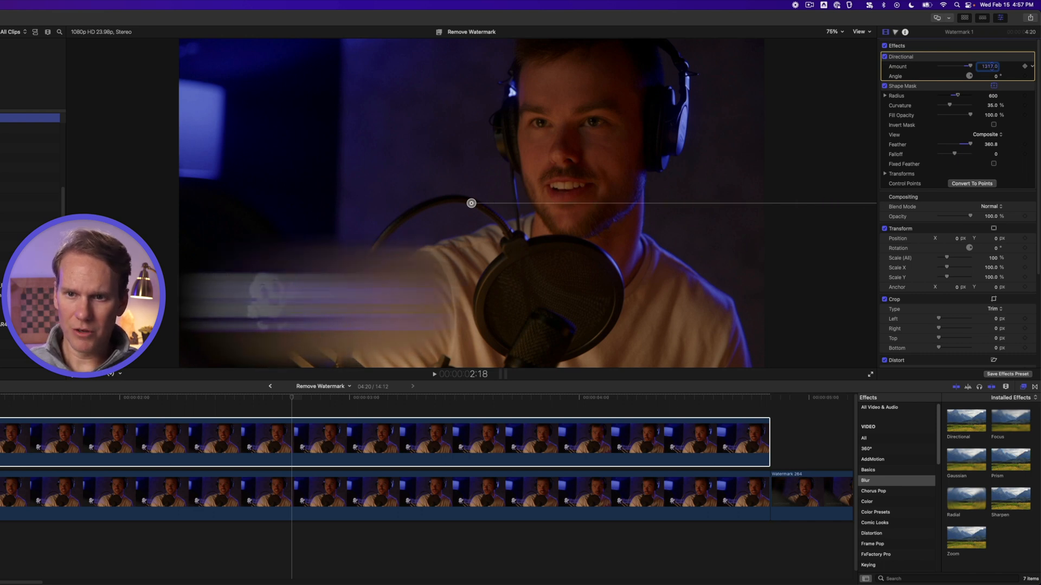
{"action": "left_click_drag", "start_coordinate": [471, 203], "coordinate": [697, 203]}
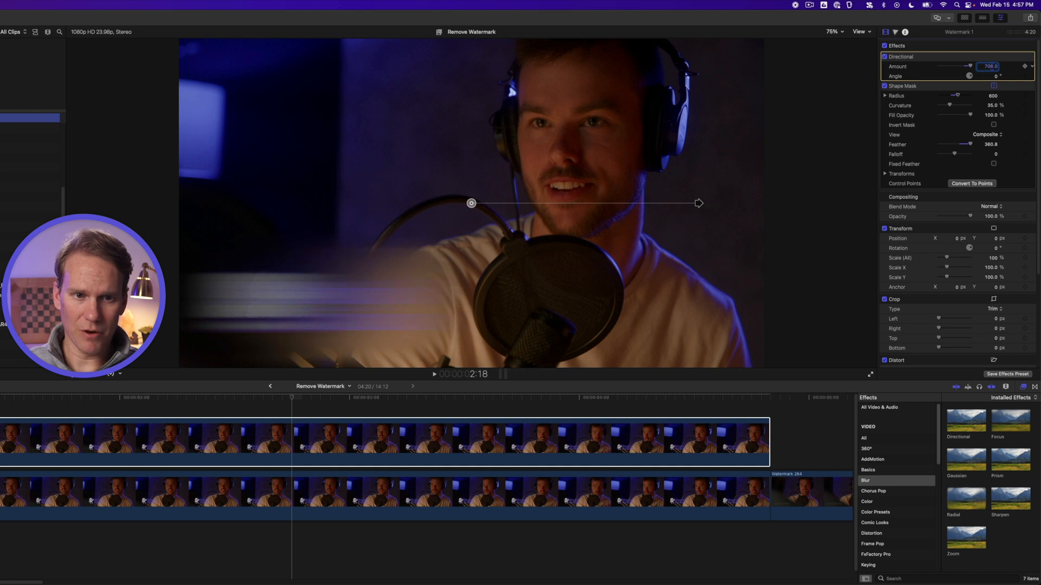
{"action": "left_click_drag", "start_coordinate": [699, 203], "coordinate": [624, 204]}
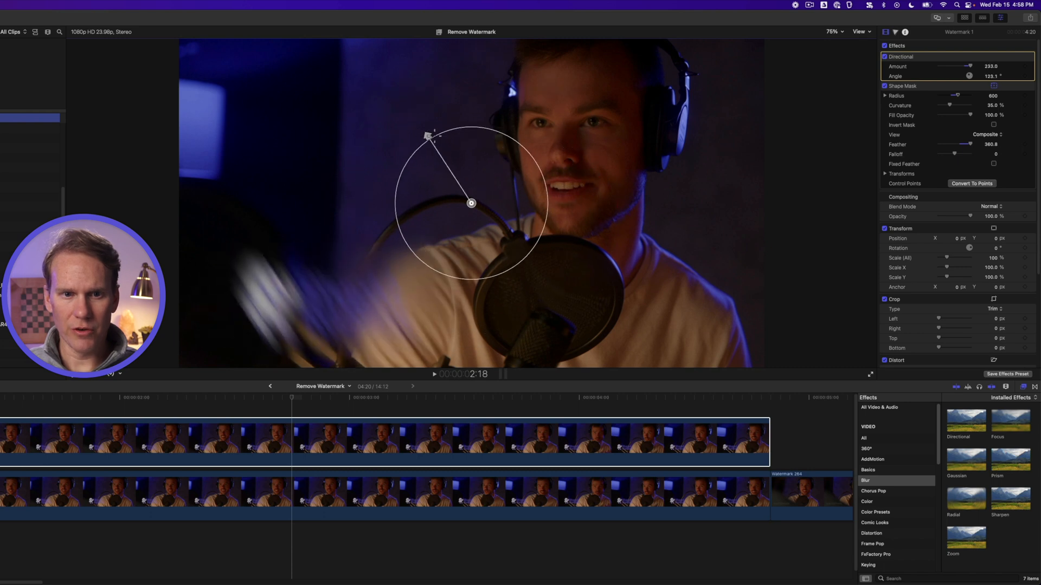
{"action": "left_click_drag", "start_coordinate": [430, 136], "coordinate": [422, 166]}
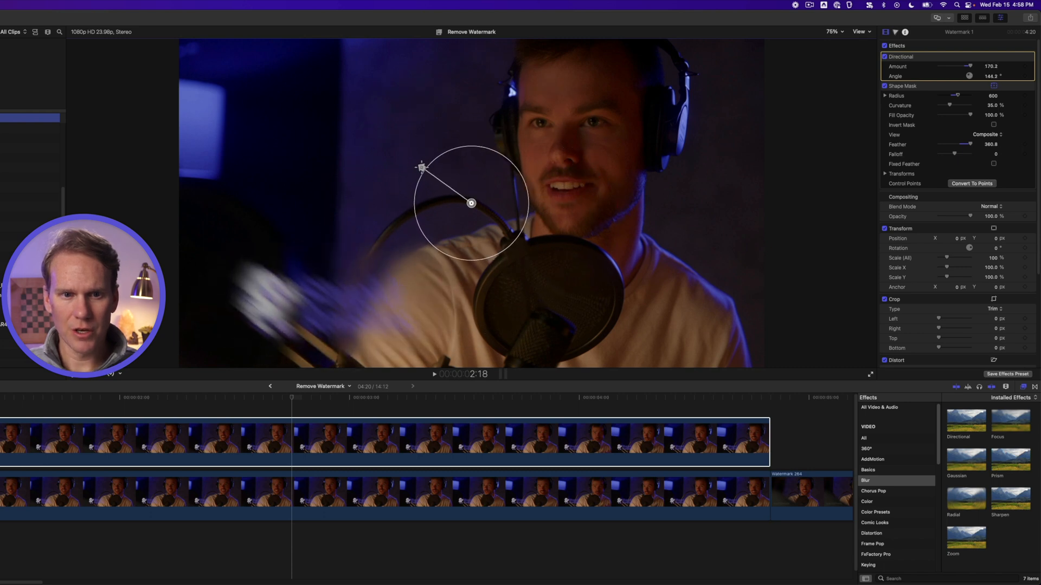
{"action": "left_click_drag", "start_coordinate": [422, 168], "coordinate": [395, 170]}
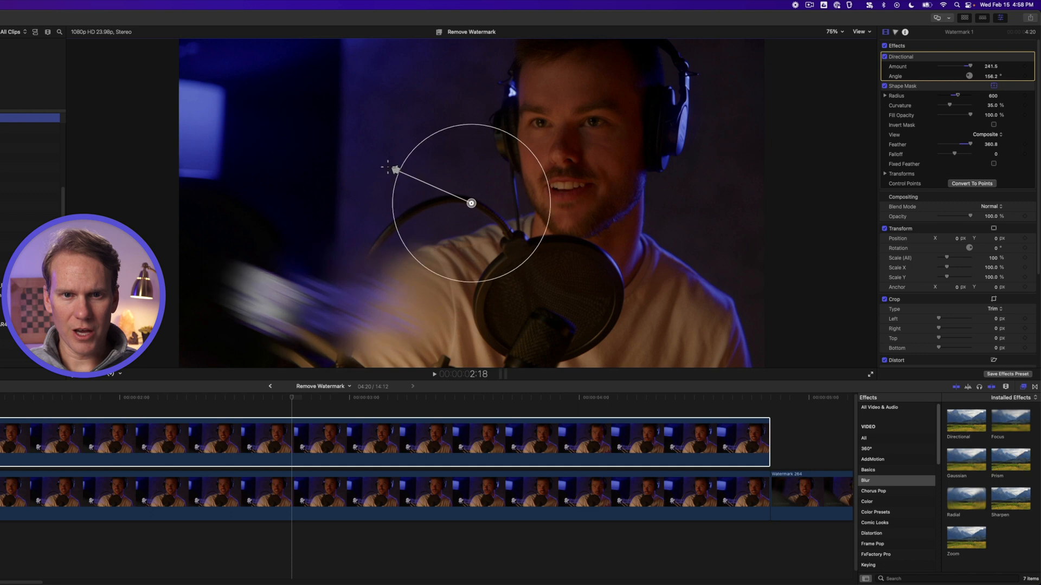
{"action": "left_click_drag", "start_coordinate": [396, 169], "coordinate": [357, 146]}
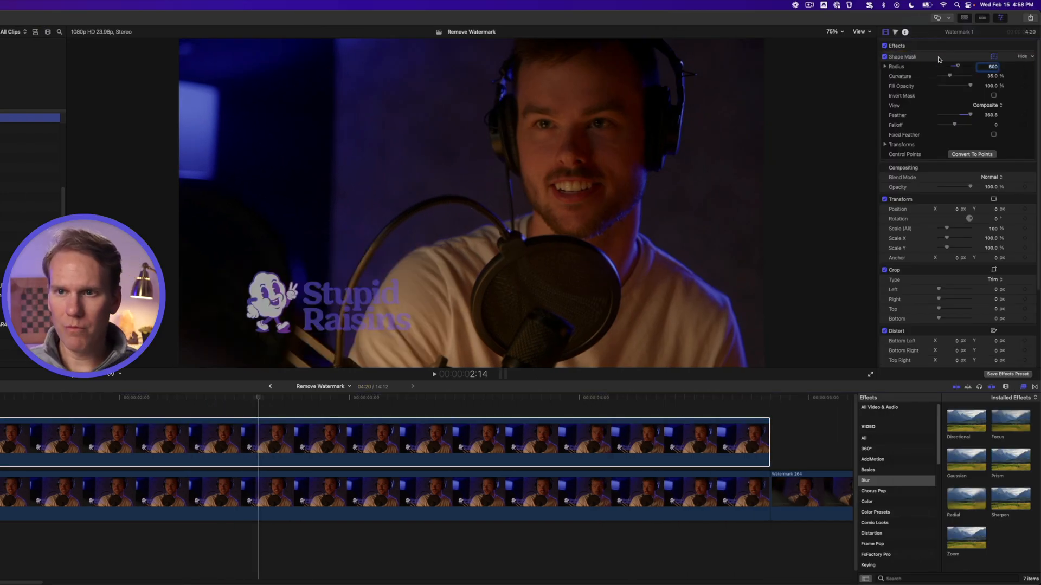
Step: Apply the Scrape effect, then move and rotate its streak over the Stupid Raisins logo
{"action": "left_click", "coordinate": [865, 437]}
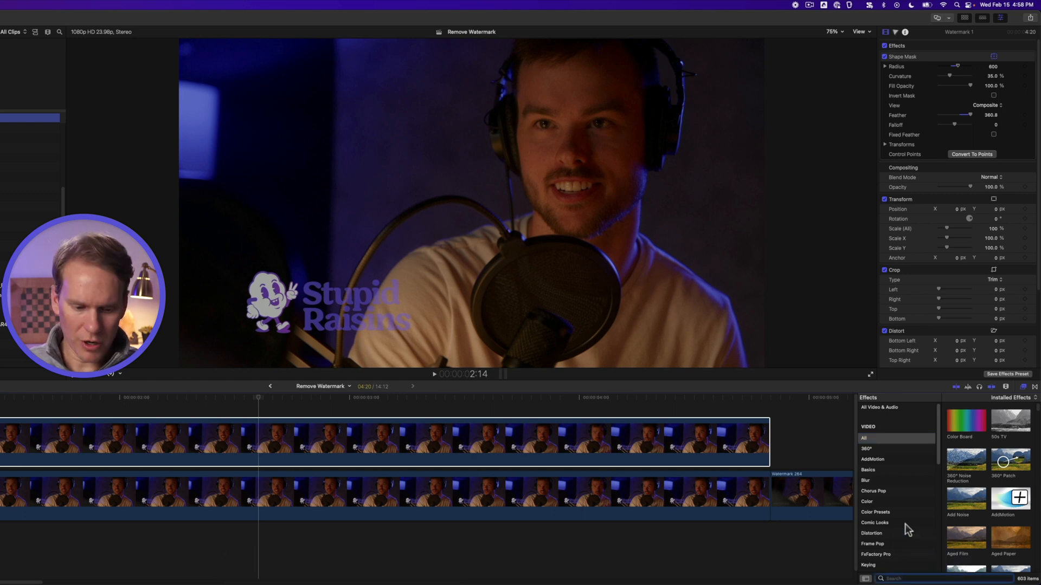
{"action": "type", "text": "scrape"}
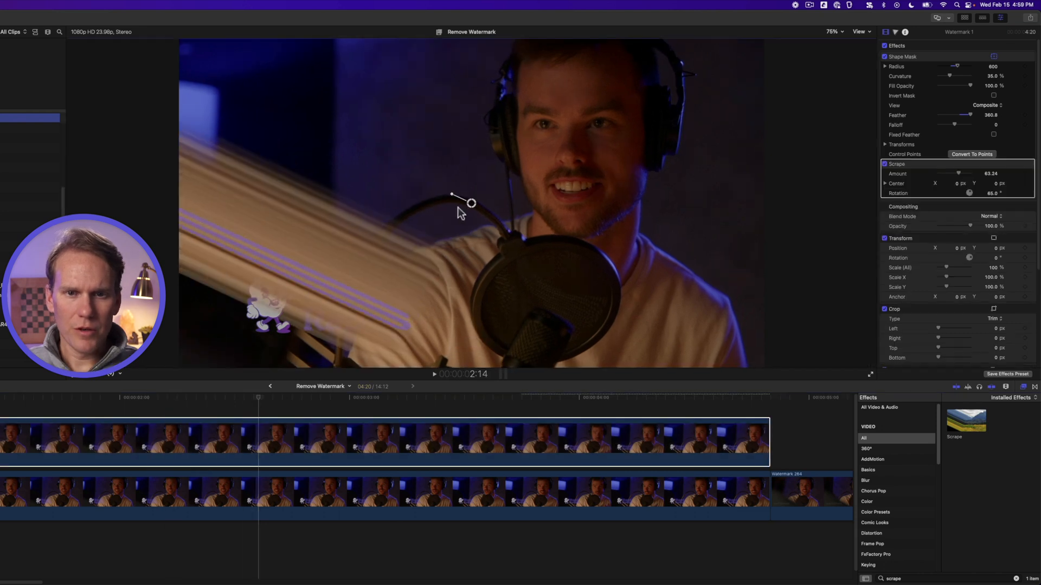
{"action": "left_click_drag", "start_coordinate": [471, 202], "coordinate": [331, 259]}
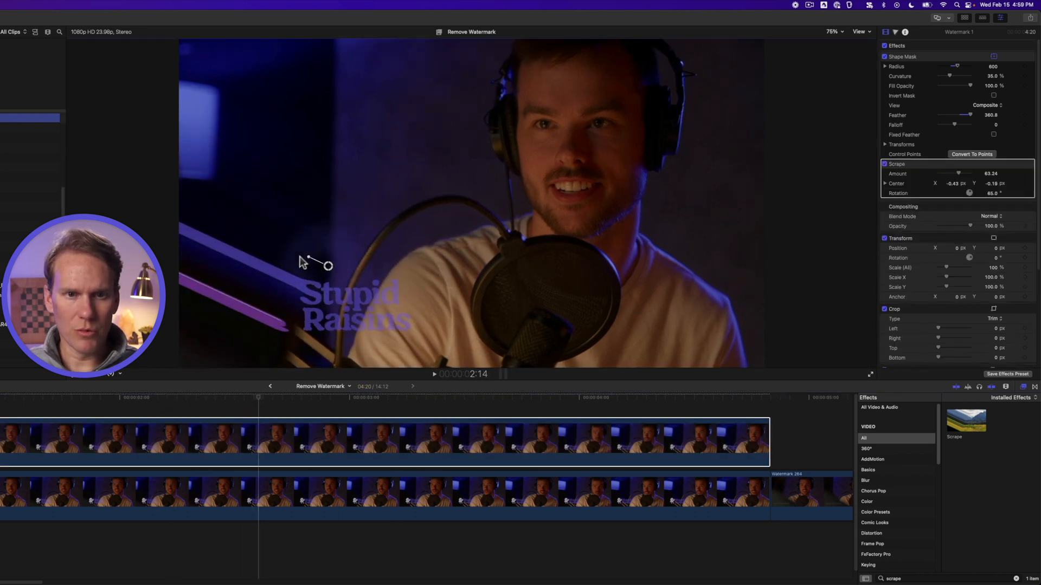
{"action": "left_click_drag", "start_coordinate": [331, 260], "coordinate": [329, 267]}
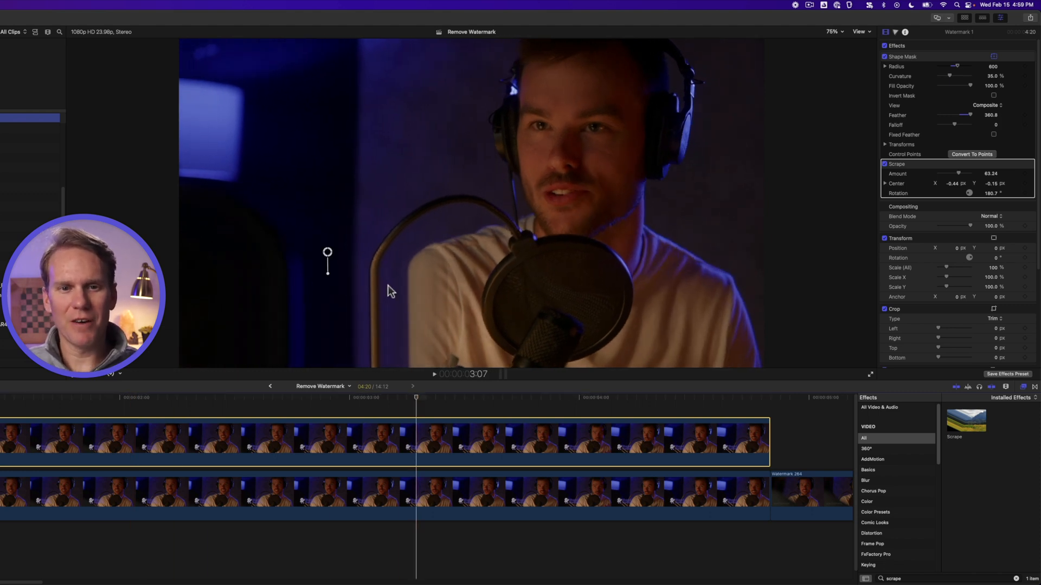
{"action": "mouse_move", "coordinate": [364, 314]}
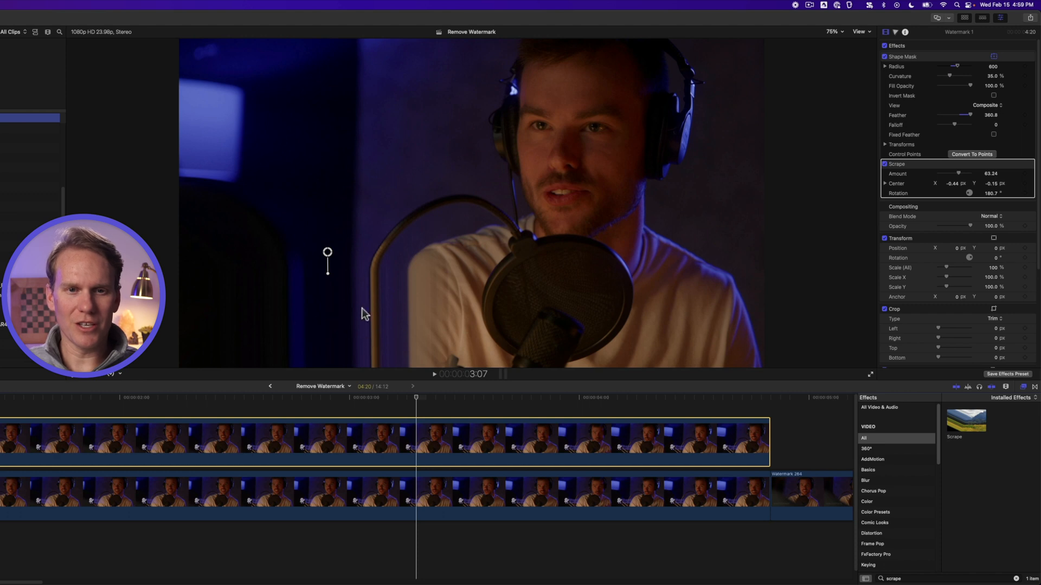
{"action": "left_click_drag", "start_coordinate": [327, 254], "coordinate": [293, 255]}
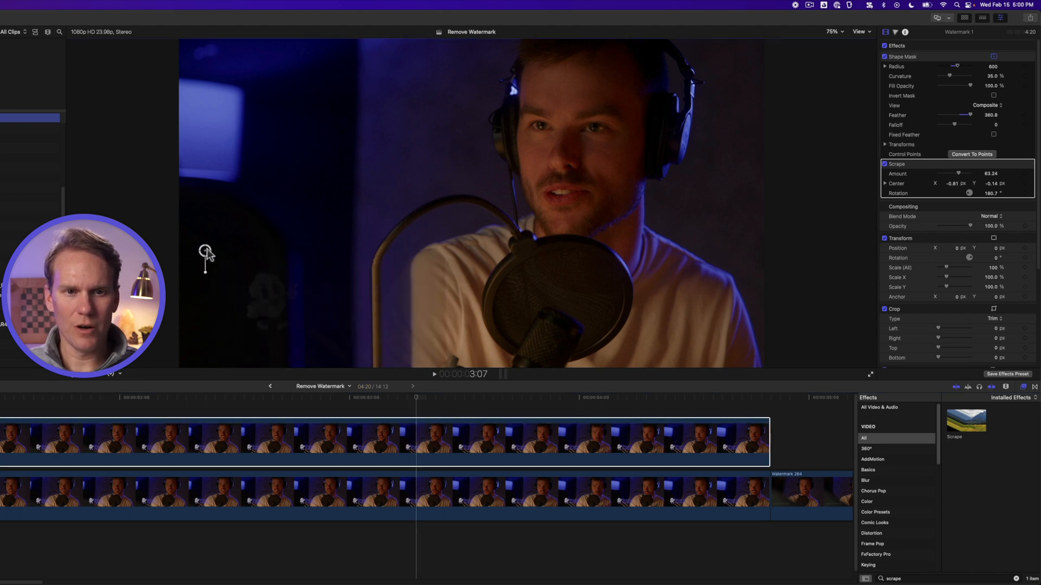
{"action": "left_click_drag", "start_coordinate": [206, 254], "coordinate": [221, 261]}
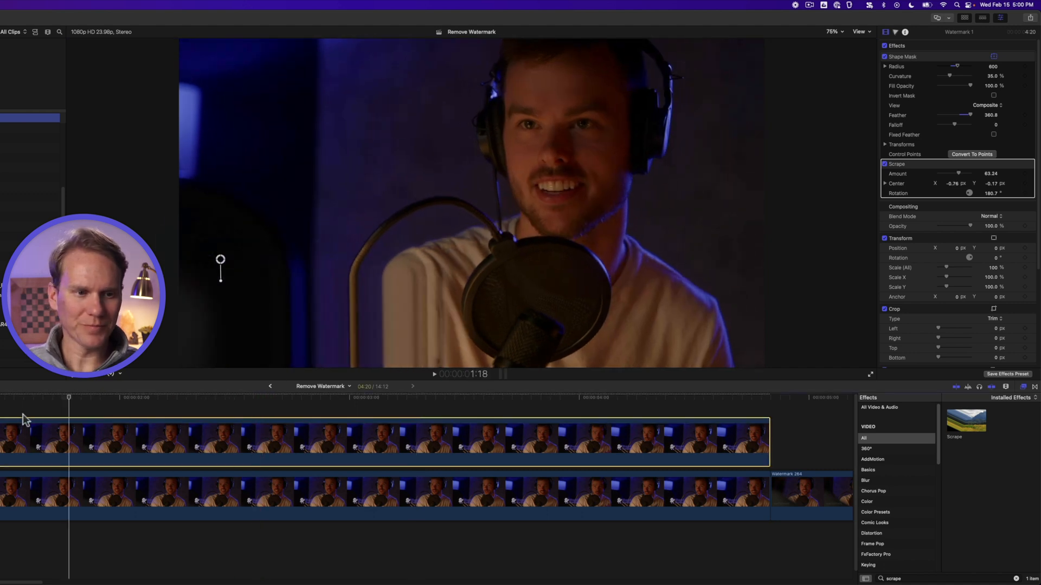
{"action": "left_click", "coordinate": [434, 374]}
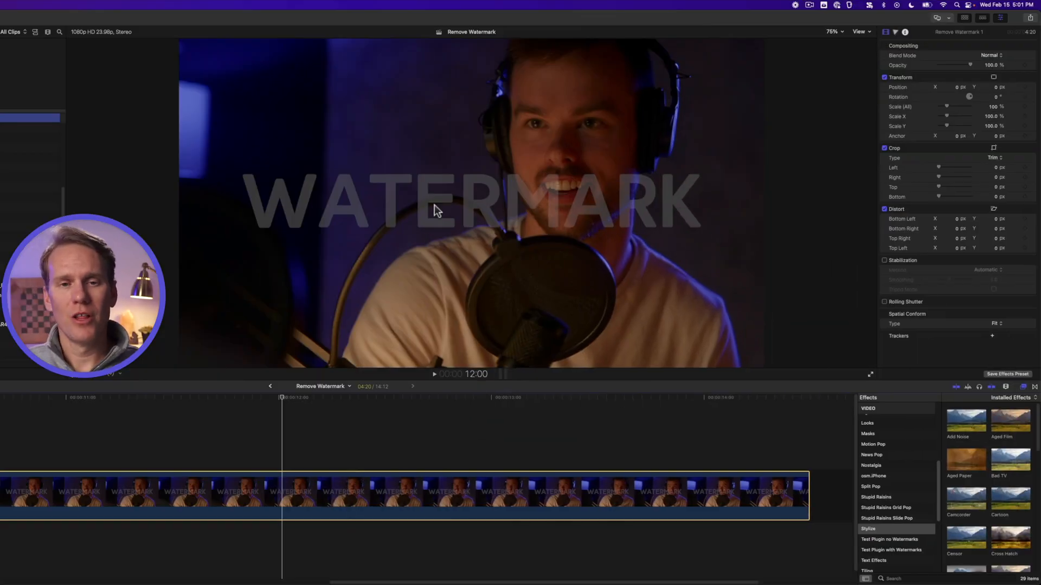
{"action": "mouse_move", "coordinate": [412, 231]}
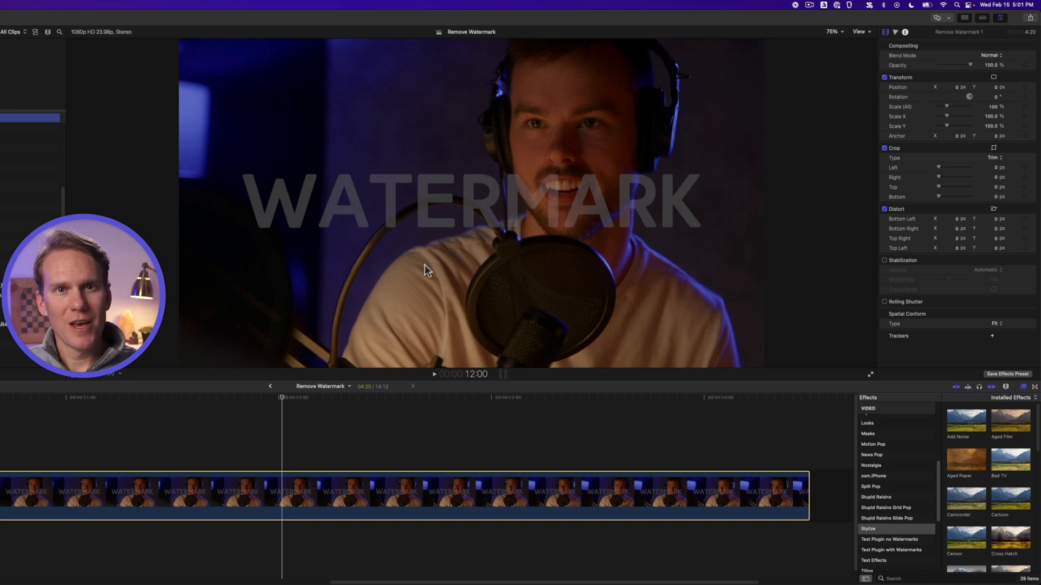
{"action": "mouse_move", "coordinate": [430, 251]}
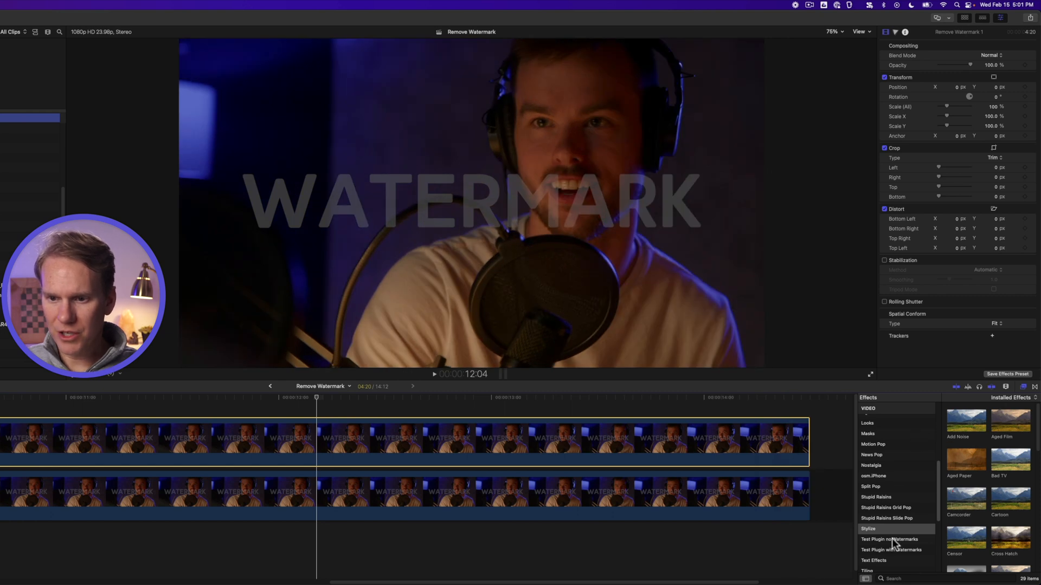
Step: Apply the Censor pixelation effect to the duplicated WATERMARK clip
{"action": "left_click", "coordinate": [876, 529]}
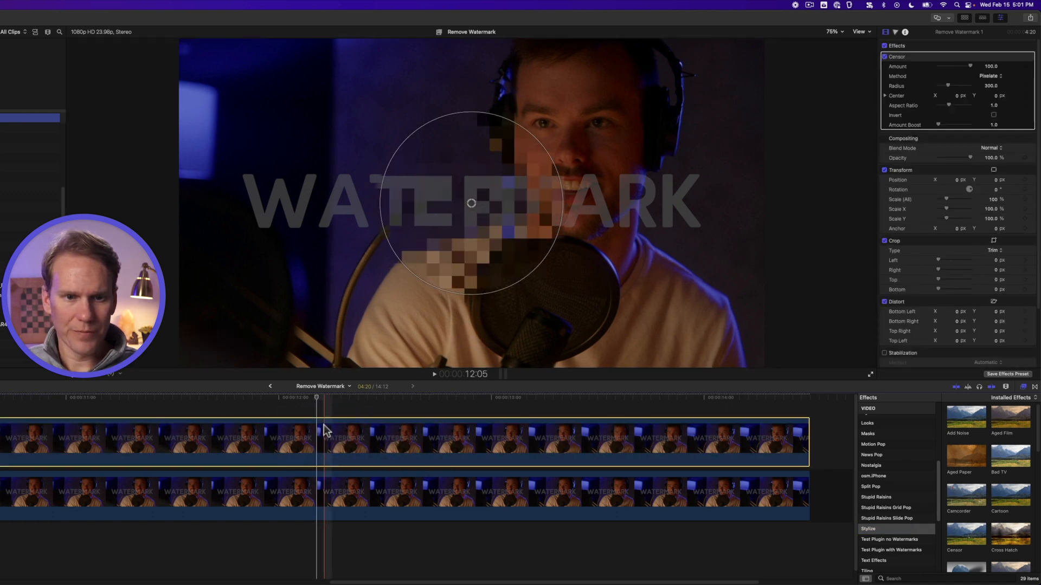
Step: Shrink the censor circle, enlarge its pixel blocks, and squeeze it into a band over WATERMARK
{"action": "left_click_drag", "start_coordinate": [956, 86], "coordinate": [969, 85]}
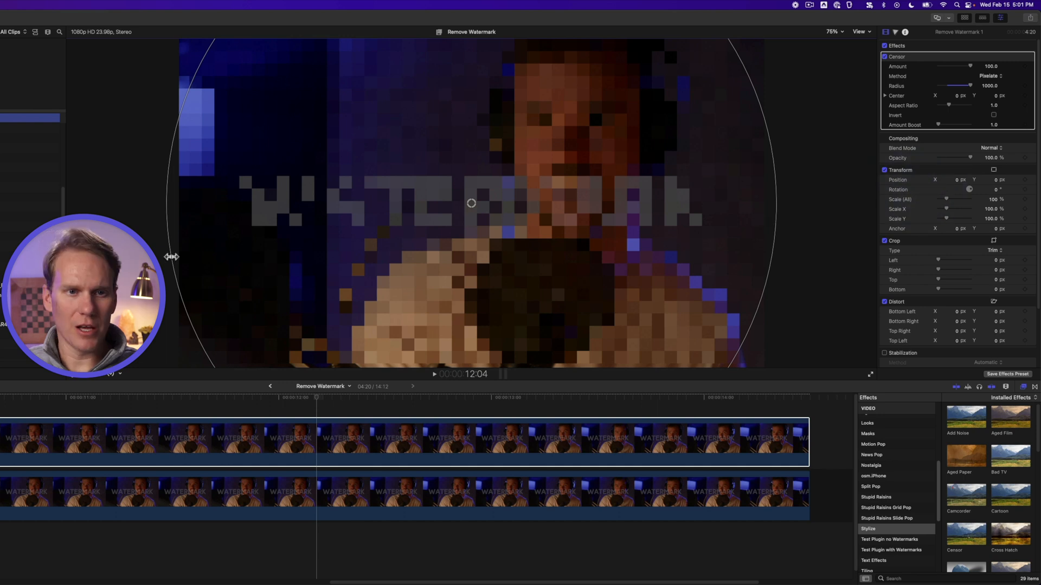
{"action": "left_click_drag", "start_coordinate": [471, 202], "coordinate": [544, 223]}
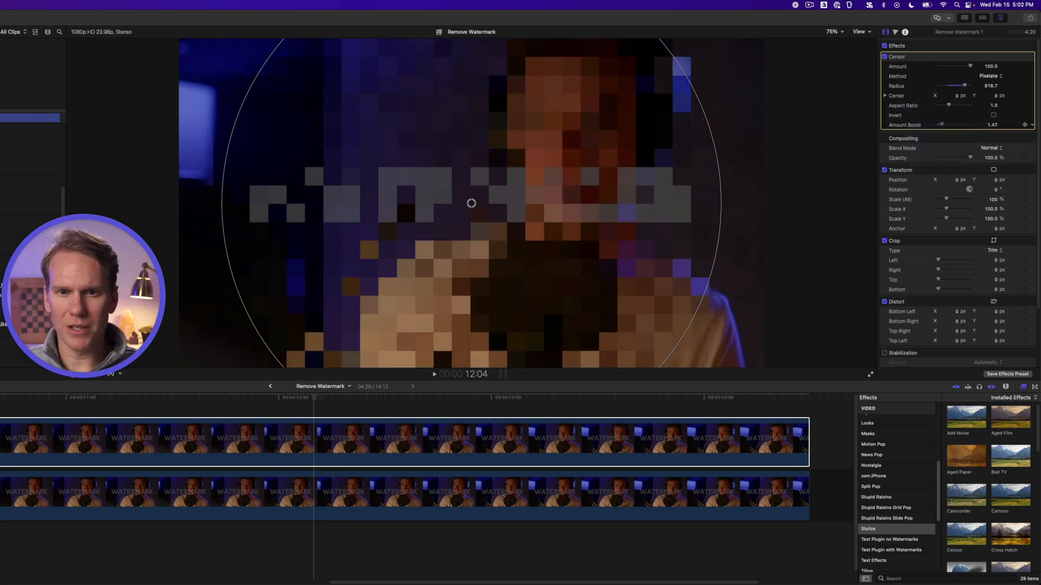
{"action": "left_click_drag", "start_coordinate": [966, 124], "coordinate": [942, 124]}
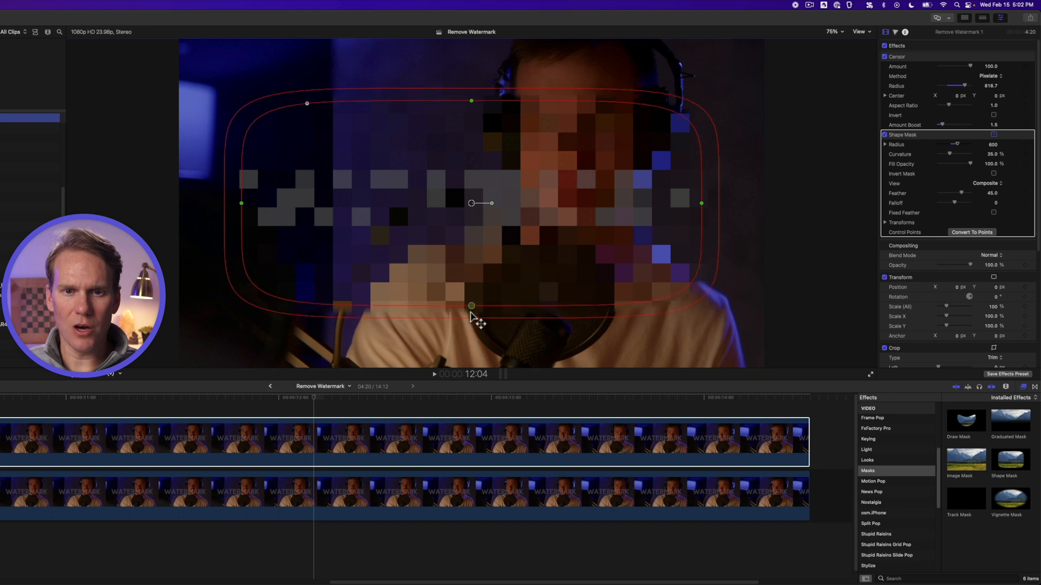
{"action": "left_click_drag", "start_coordinate": [471, 305], "coordinate": [472, 234]}
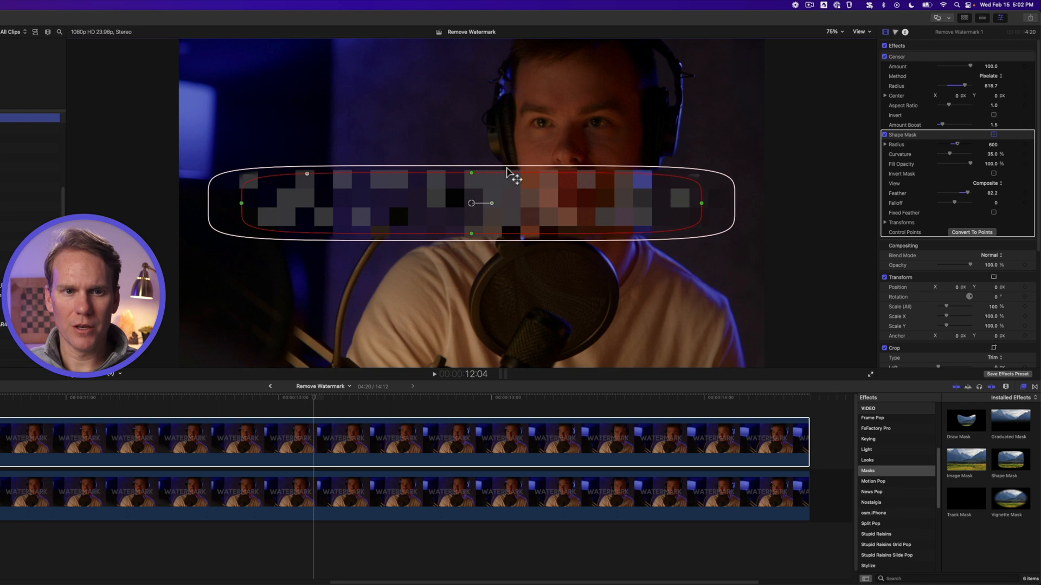
{"action": "left_click", "coordinate": [434, 374]}
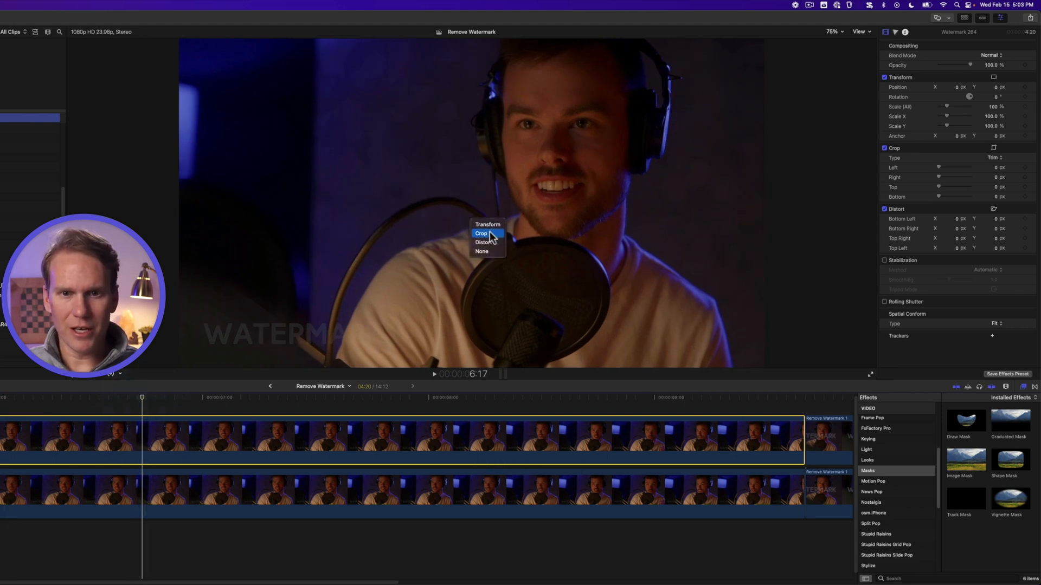
Step: Choose Crop from the viewer's transform menu for the lower-left watermark clip
{"action": "left_click", "coordinate": [481, 233]}
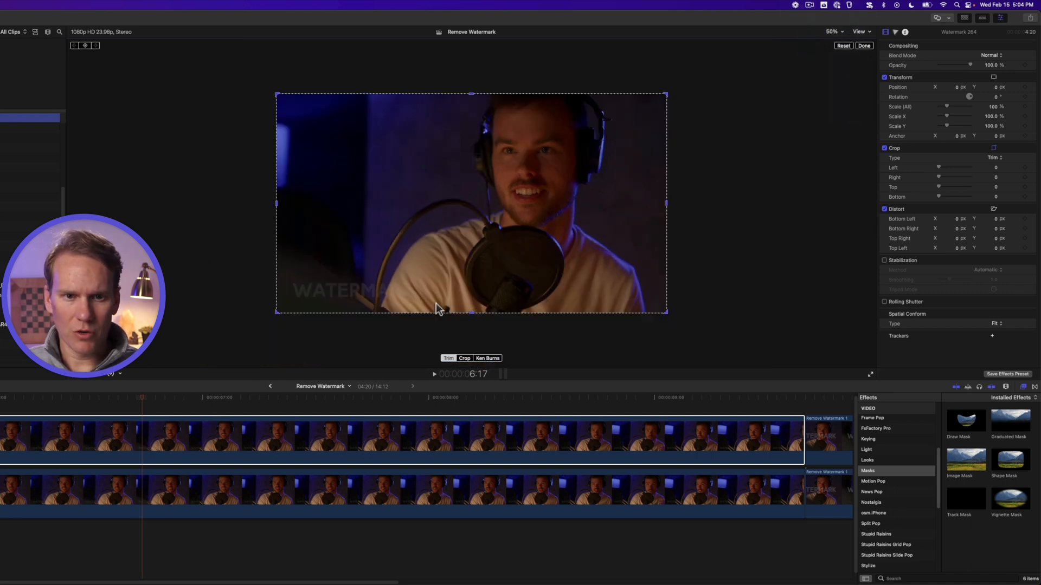
{"action": "mouse_move", "coordinate": [472, 317]}
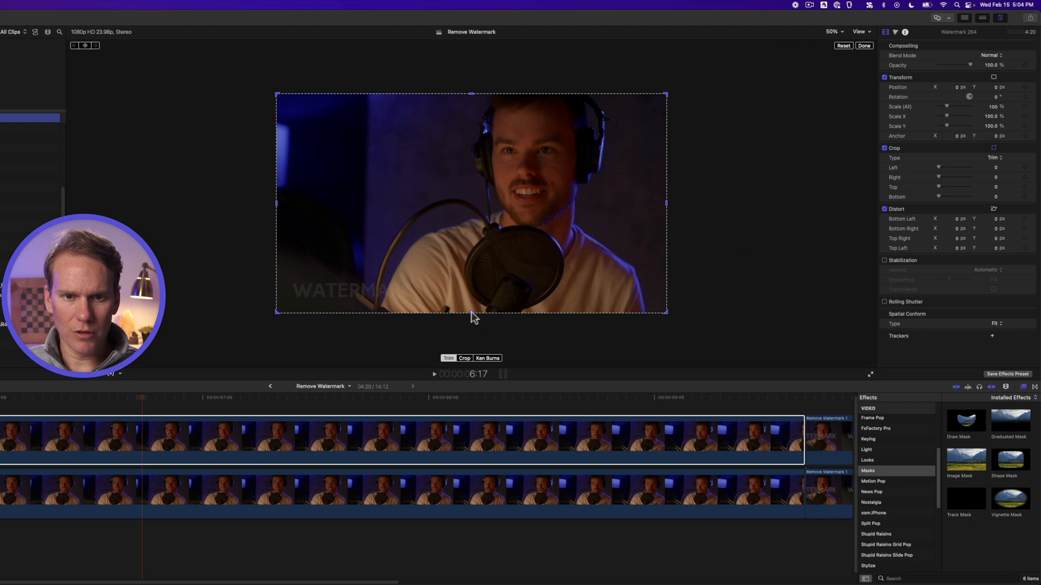
Step: Crop the top clip's bottom to about 169 px, just above the watermark strip
{"action": "left_click_drag", "start_coordinate": [472, 312], "coordinate": [471, 289]}
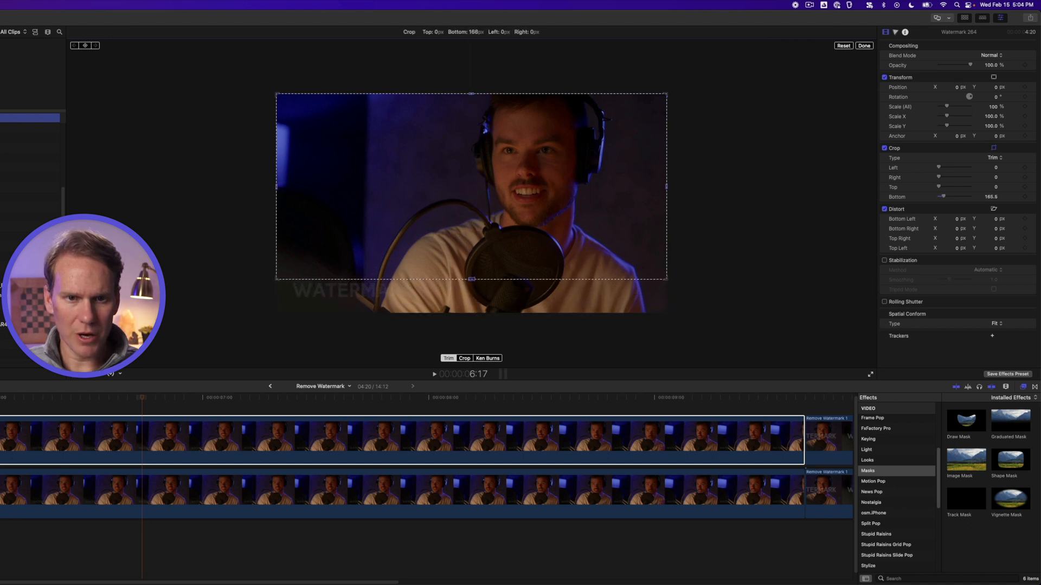
{"action": "left_click_drag", "start_coordinate": [471, 278], "coordinate": [474, 280]}
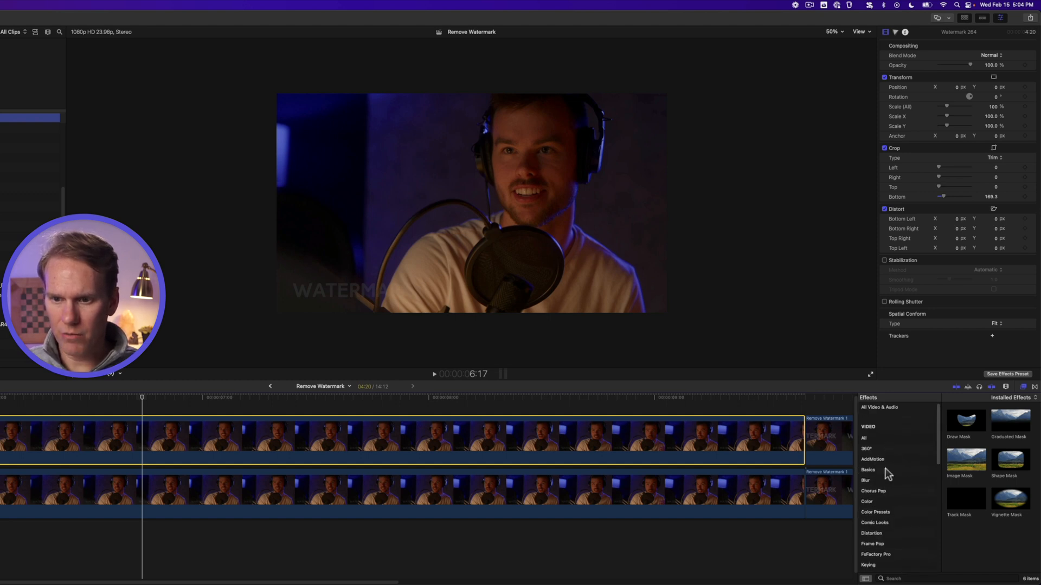
{"action": "left_click", "coordinate": [866, 480]}
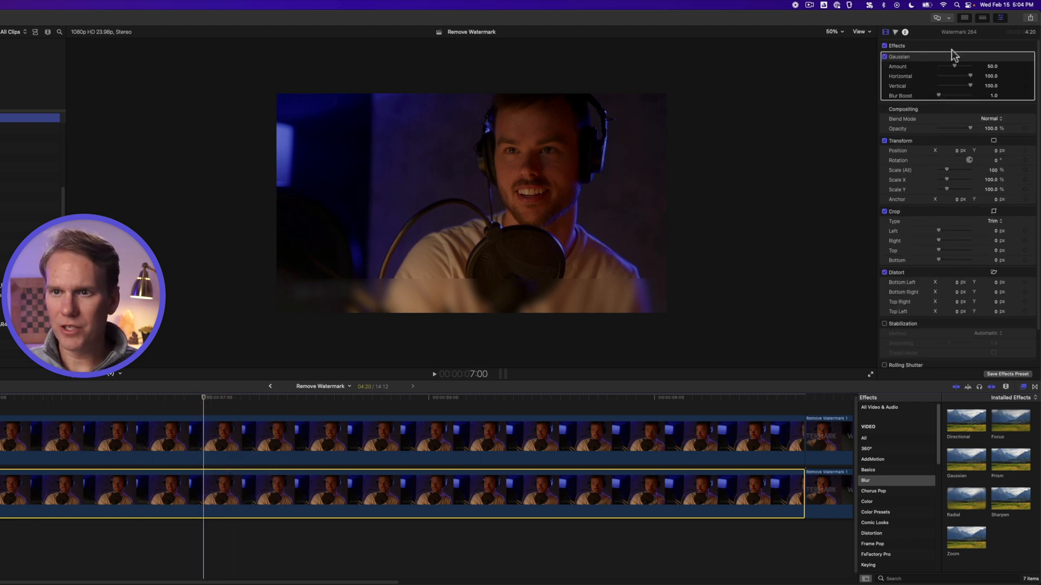
Step: Raise the lower clip's Gaussian blur Amount to 100
{"action": "left_click_drag", "start_coordinate": [955, 66], "coordinate": [970, 66]}
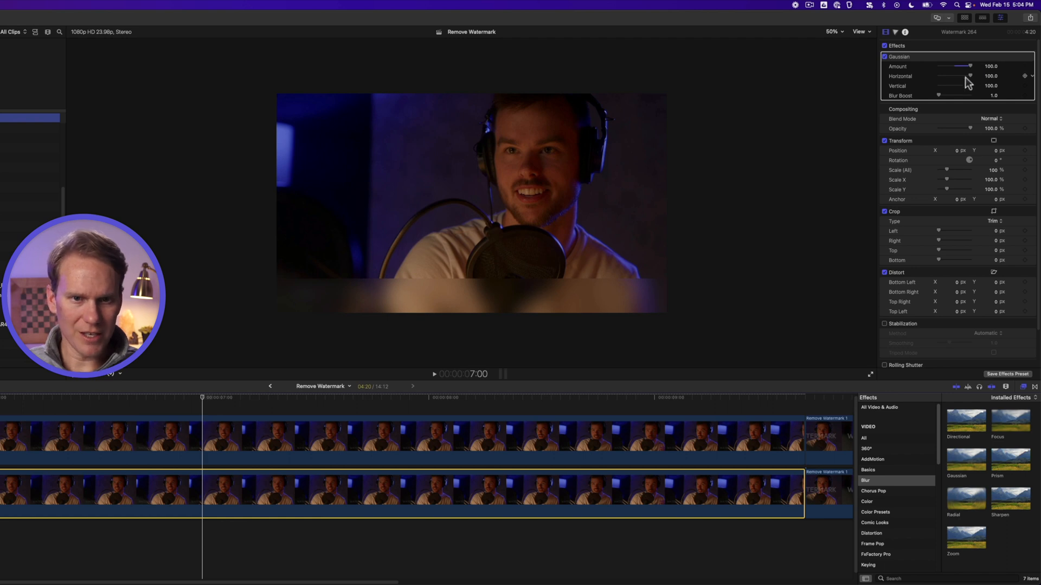
{"action": "left_click", "coordinate": [202, 399]}
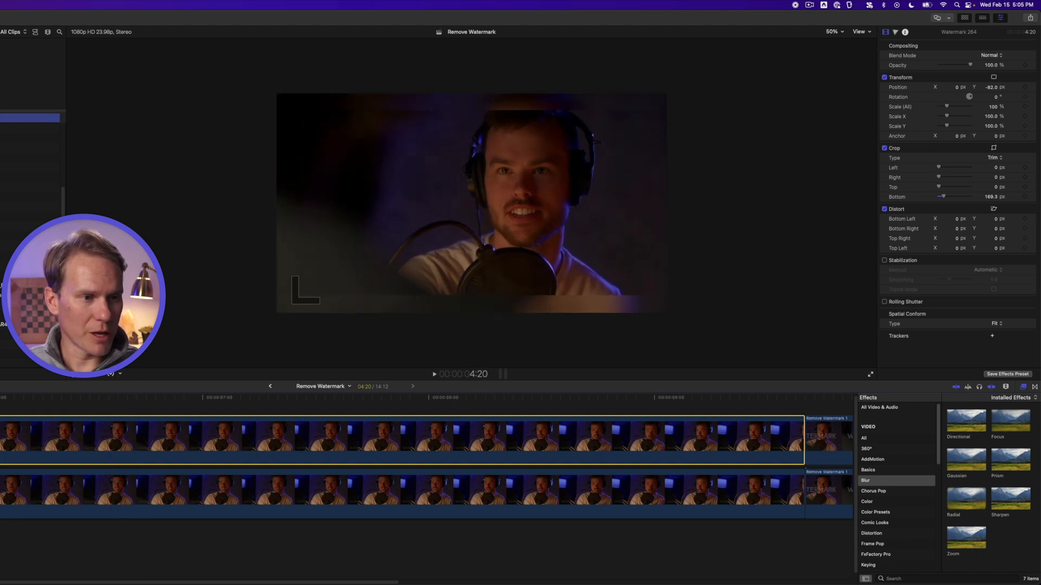
{"action": "left_click", "coordinate": [434, 374]}
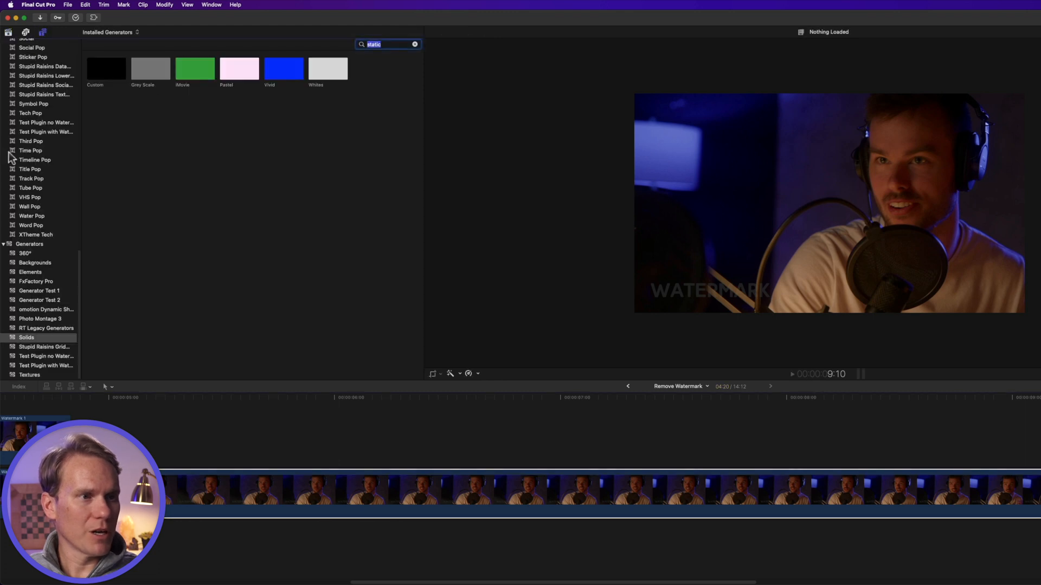
Step: Place the Custom solid generator on the timeline above the studio clip
{"action": "left_click", "coordinate": [26, 337]}
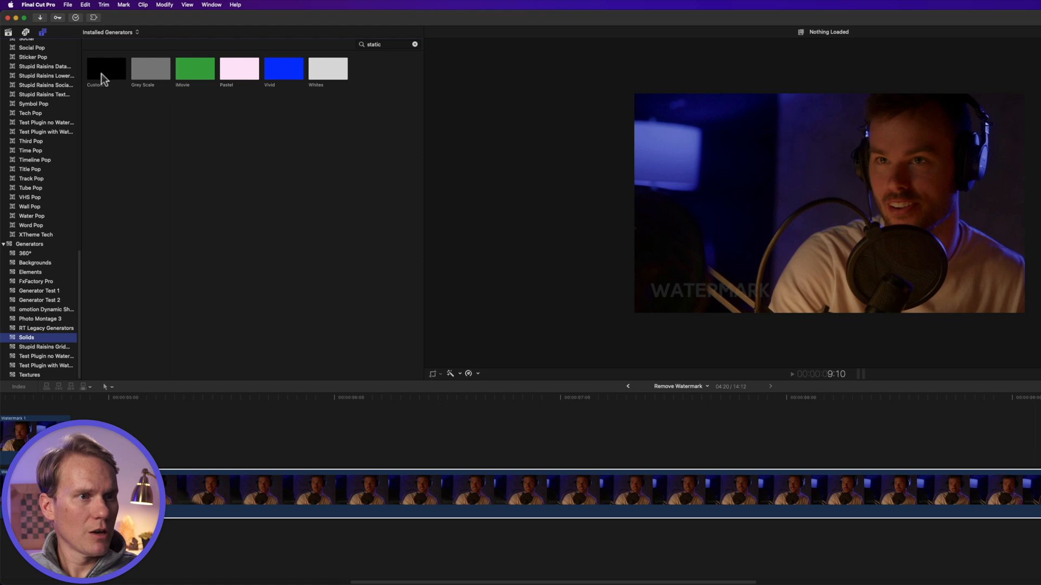
{"action": "left_click_drag", "start_coordinate": [106, 69], "coordinate": [199, 423]}
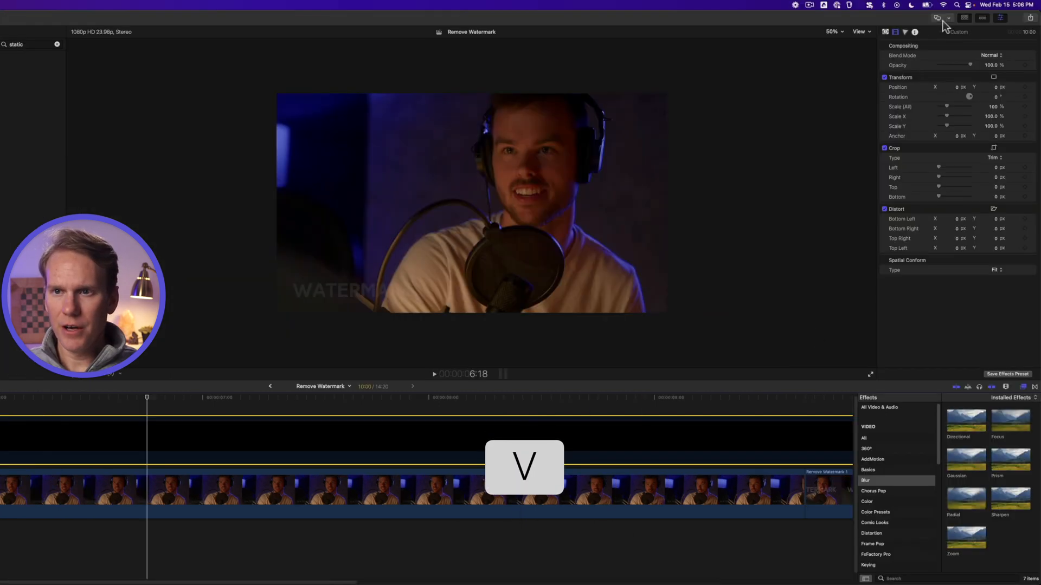
Step: Color the custom solid dark blue by sampling the studio background with the eyedropper
{"action": "left_click", "coordinate": [885, 32]}
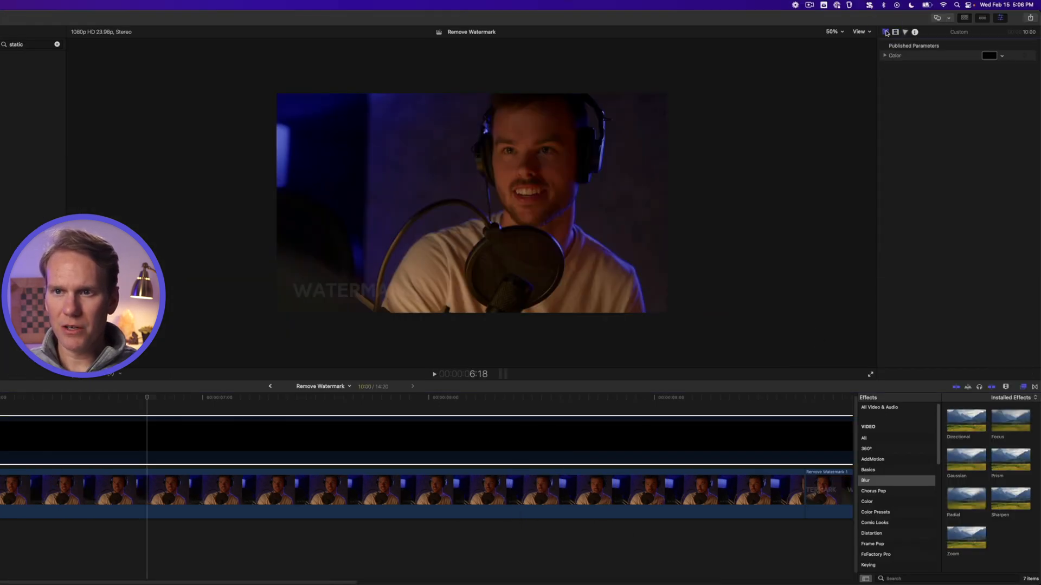
{"action": "left_click", "coordinate": [989, 56]}
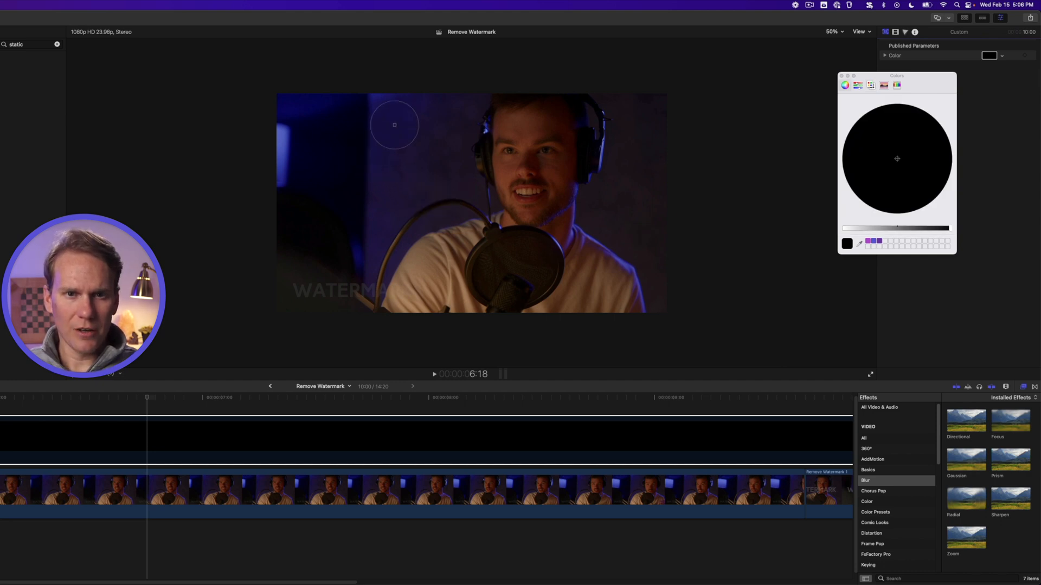
{"action": "left_click_drag", "start_coordinate": [394, 125], "coordinate": [372, 142]}
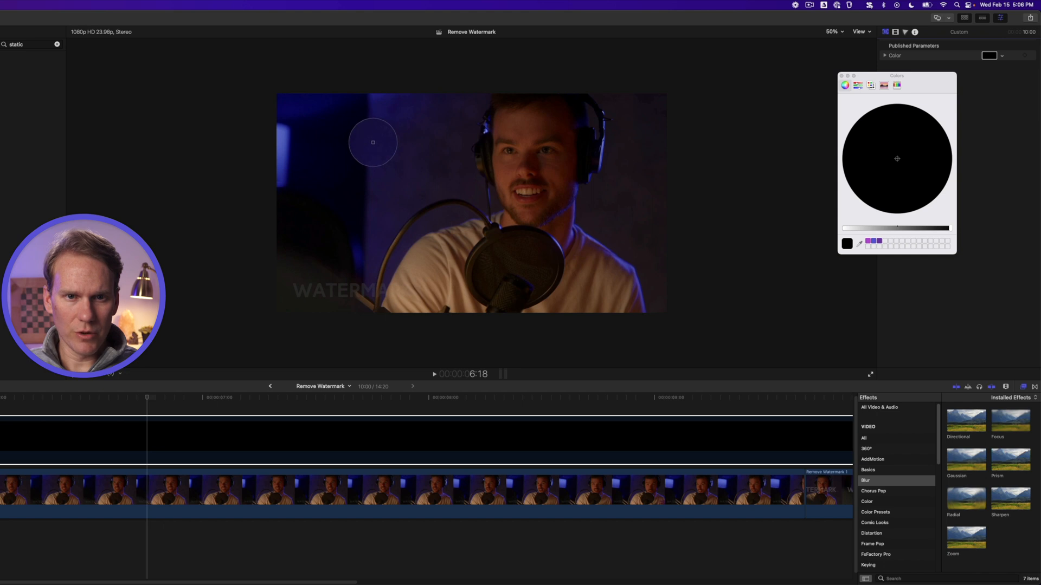
{"action": "left_click", "coordinate": [857, 84]}
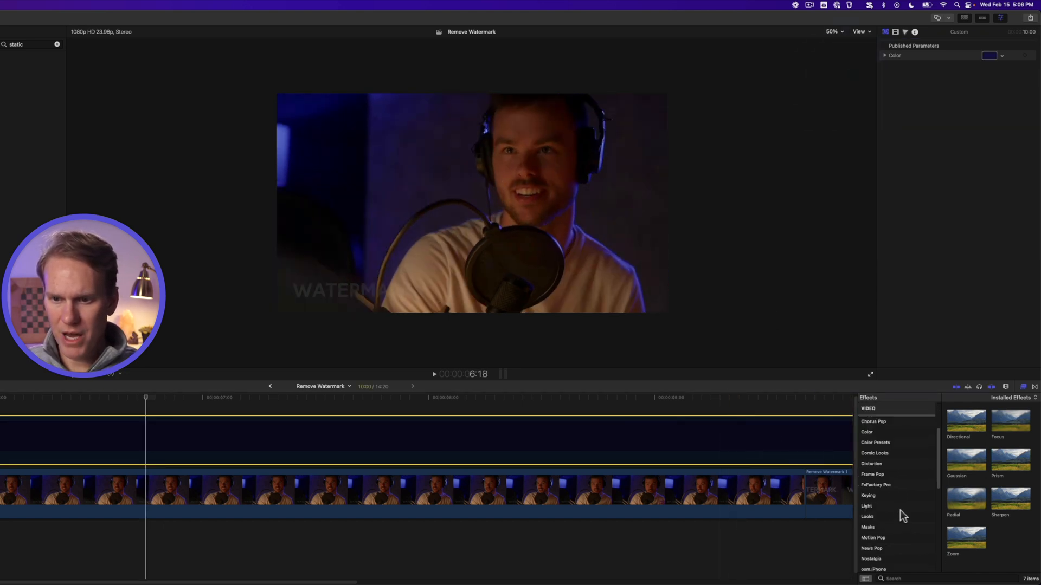
Step: Apply a Shape Mask, shrink it over the lower-left watermark, and widen its feather
{"action": "left_click", "coordinate": [868, 527]}
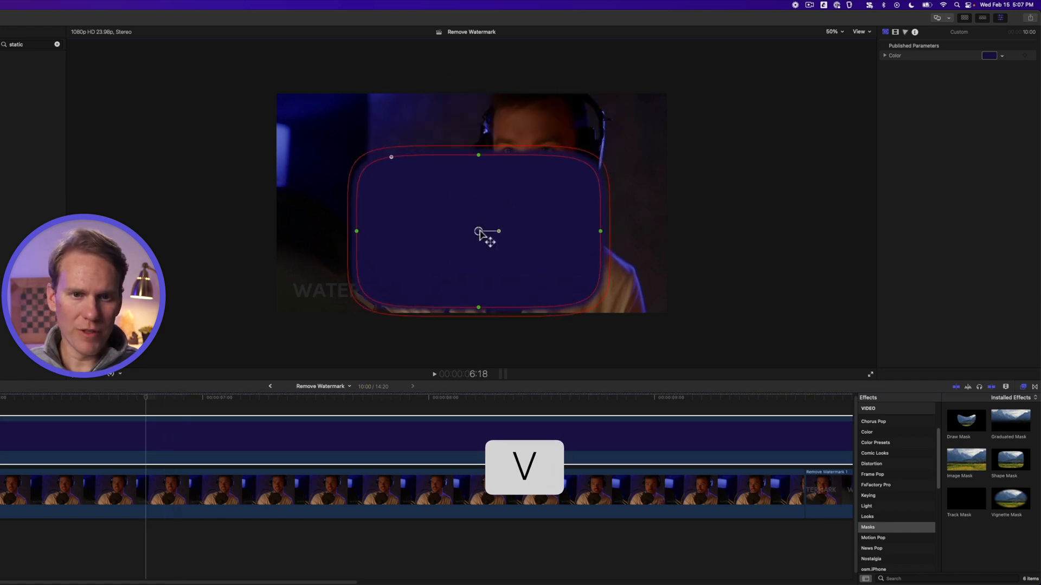
{"action": "left_click_drag", "start_coordinate": [479, 231], "coordinate": [369, 295]}
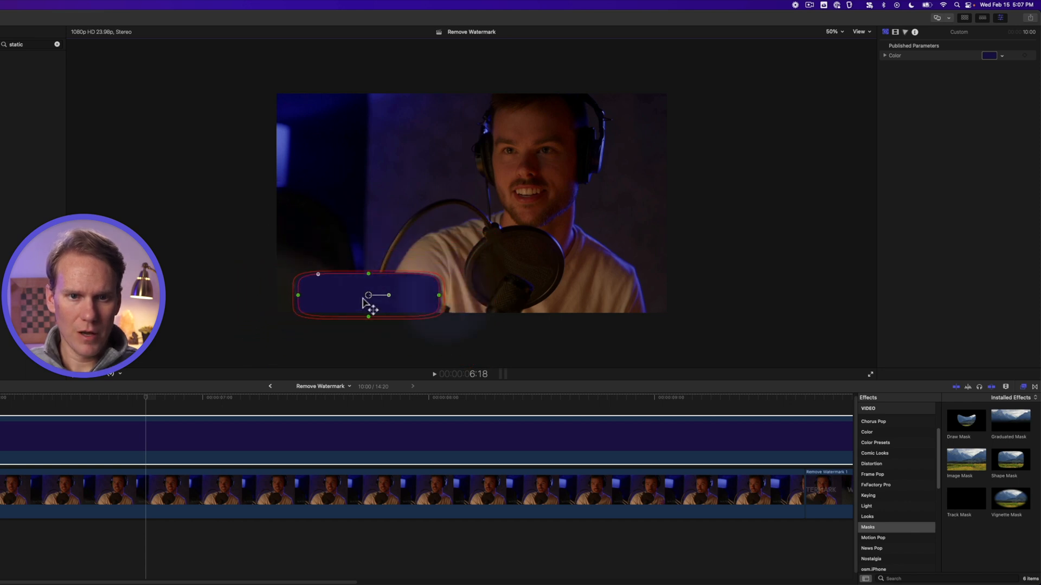
{"action": "left_click_drag", "start_coordinate": [369, 295], "coordinate": [364, 287]}
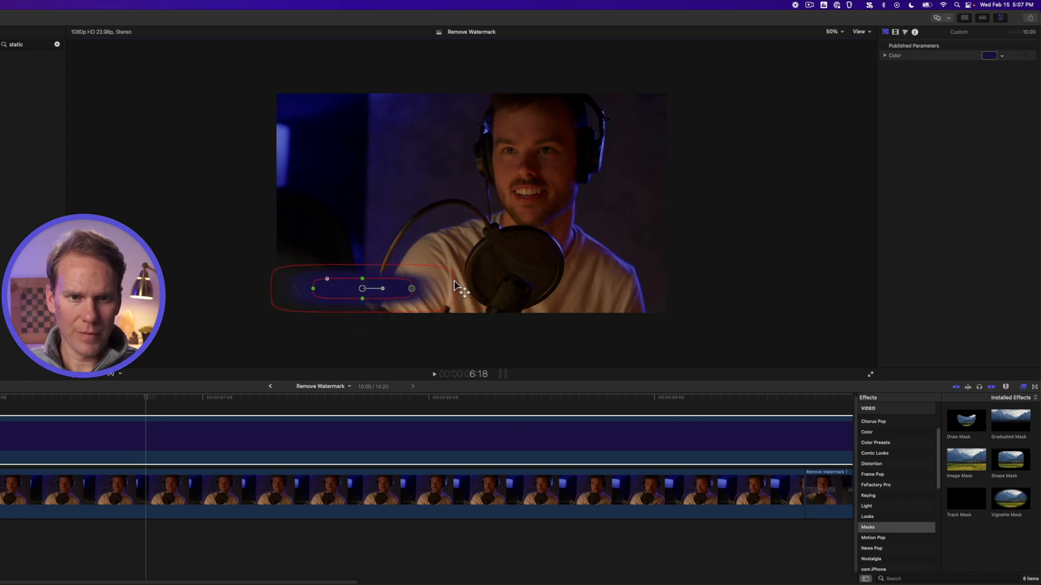
{"action": "left_click_drag", "start_coordinate": [454, 287], "coordinate": [470, 285]}
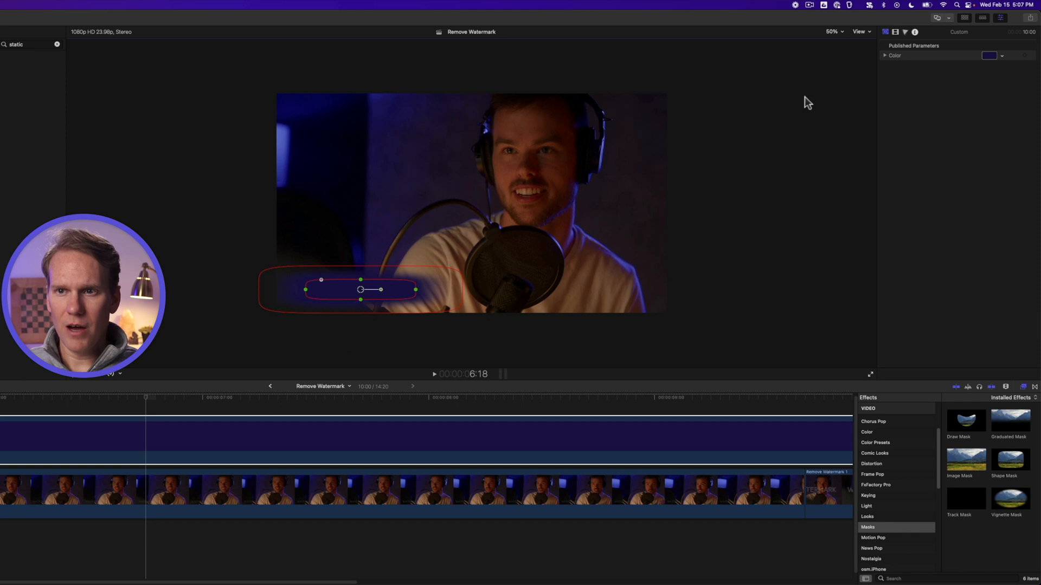
Step: Re-sample the patch to a darker backdrop tone and nudge the mask over the watermark
{"action": "left_click", "coordinate": [989, 55]}
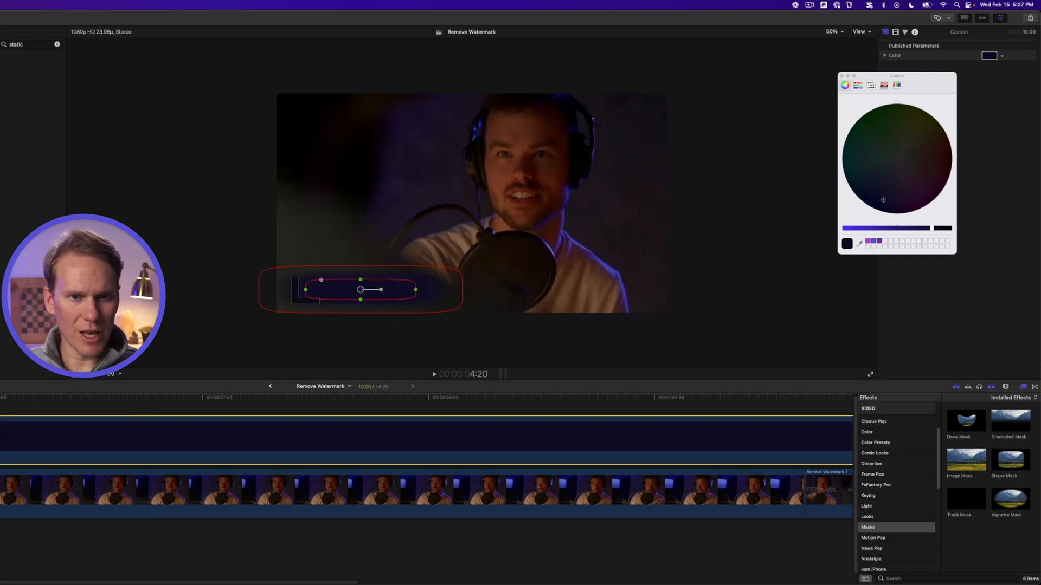
{"action": "left_click", "coordinate": [832, 31]}
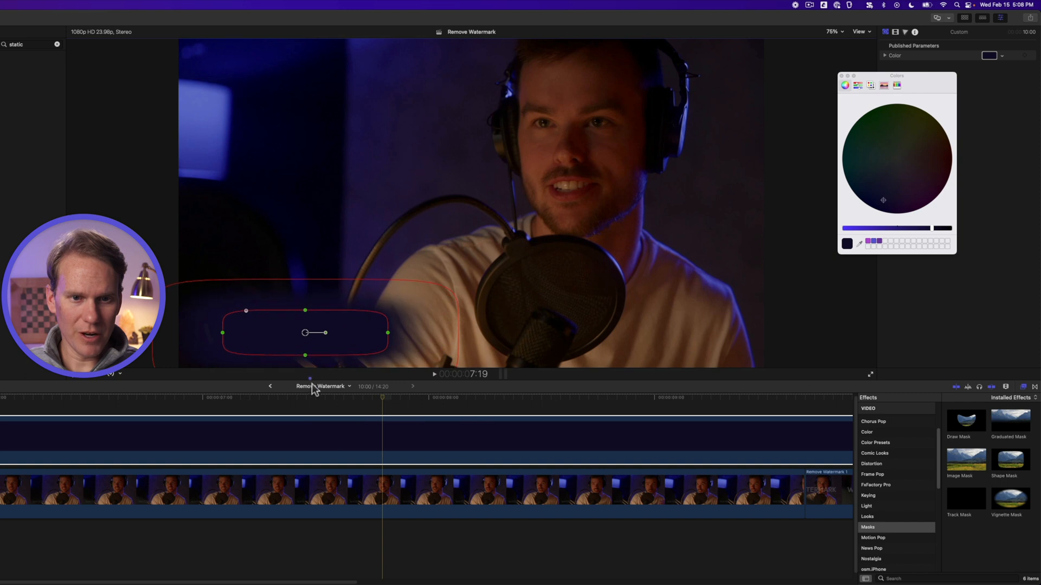
{"action": "left_click_drag", "start_coordinate": [304, 332], "coordinate": [300, 344]}
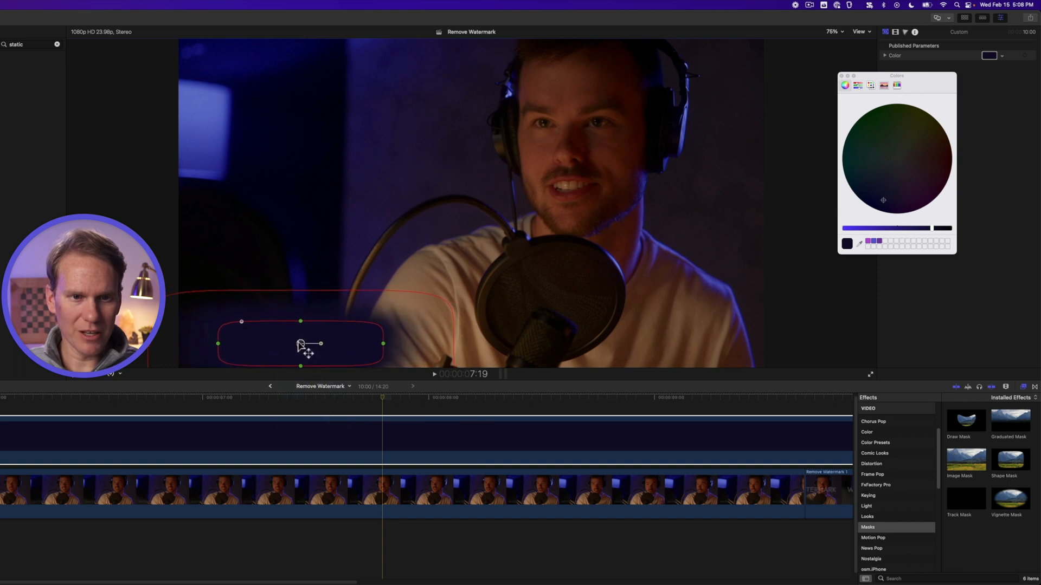